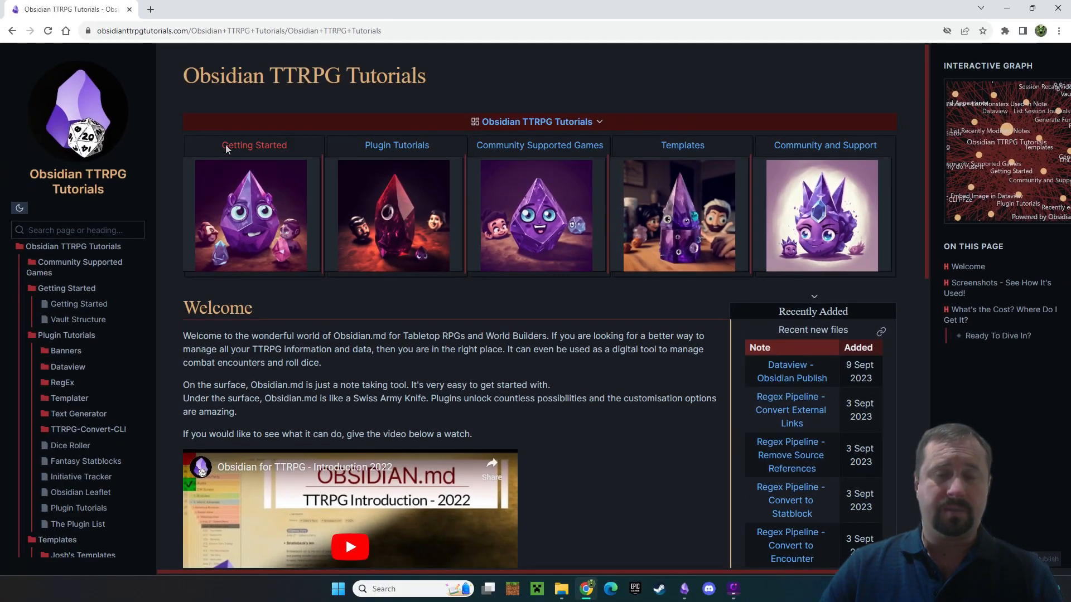
mouse_move(326, 155)
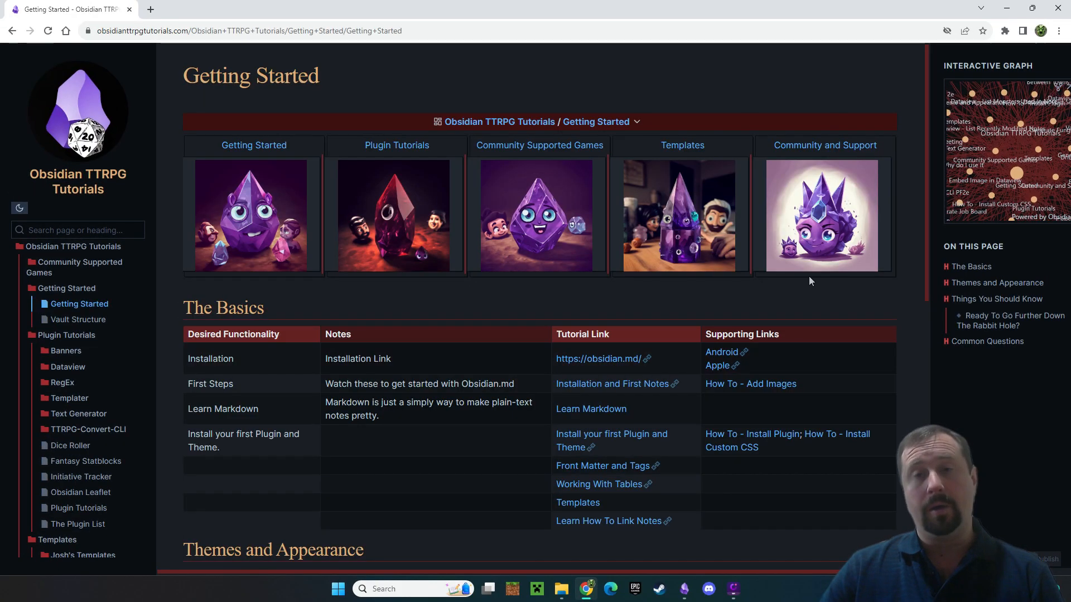
Step: Open the Plugin Tutorials card on the TTRPG tutorials Publish site
click(396, 145)
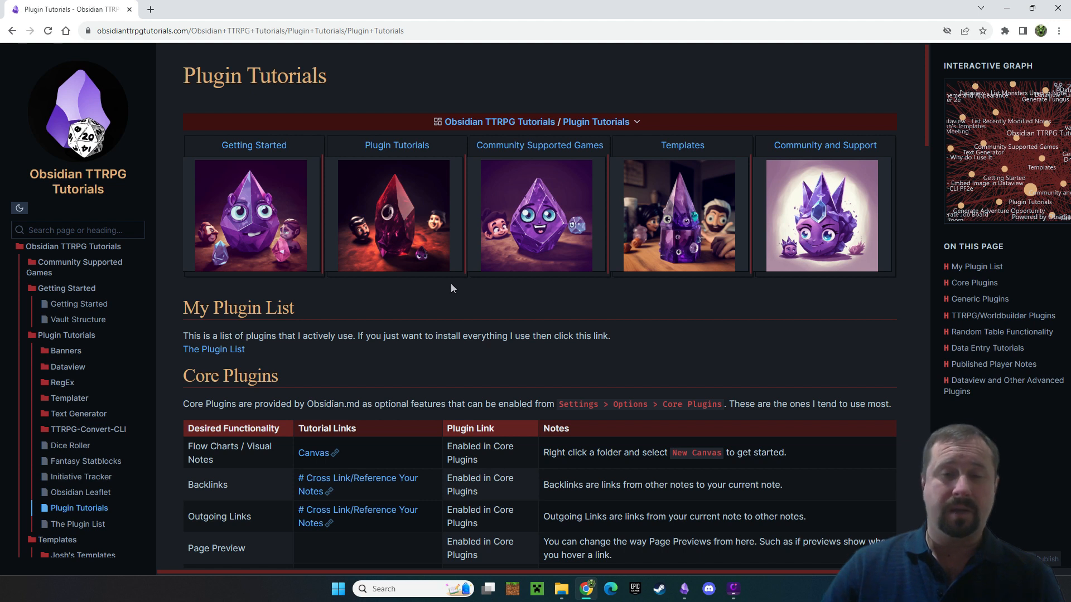
mouse_move(477, 328)
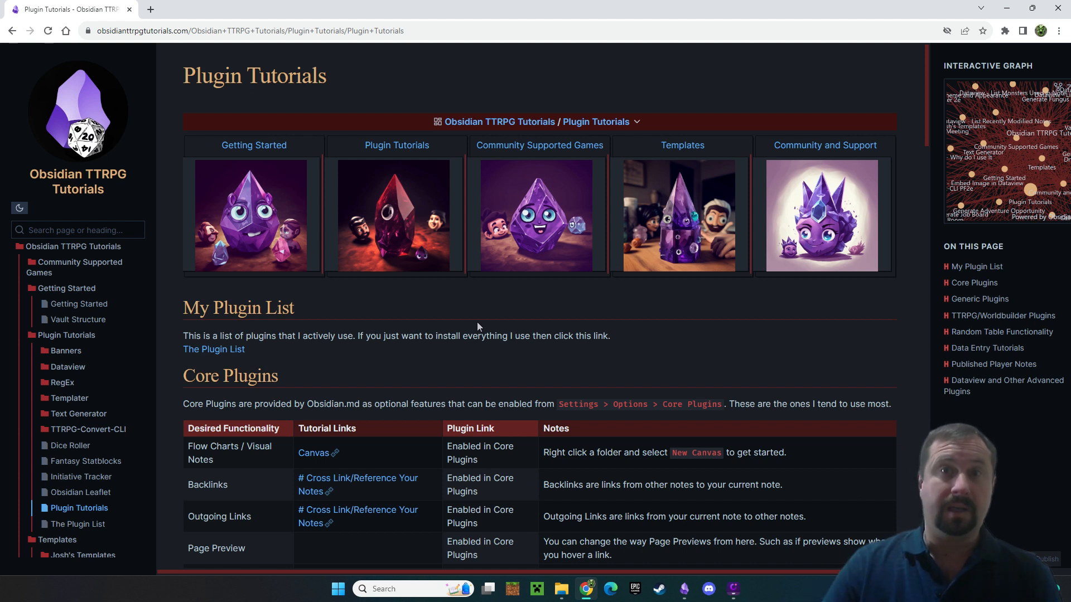
mouse_move(545, 363)
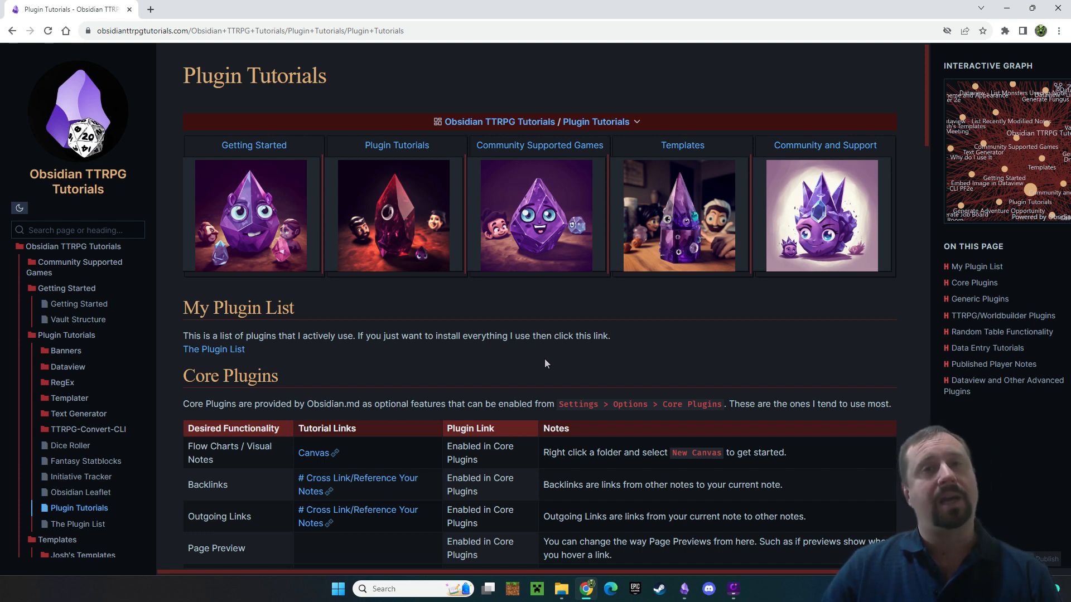
mouse_move(430, 294)
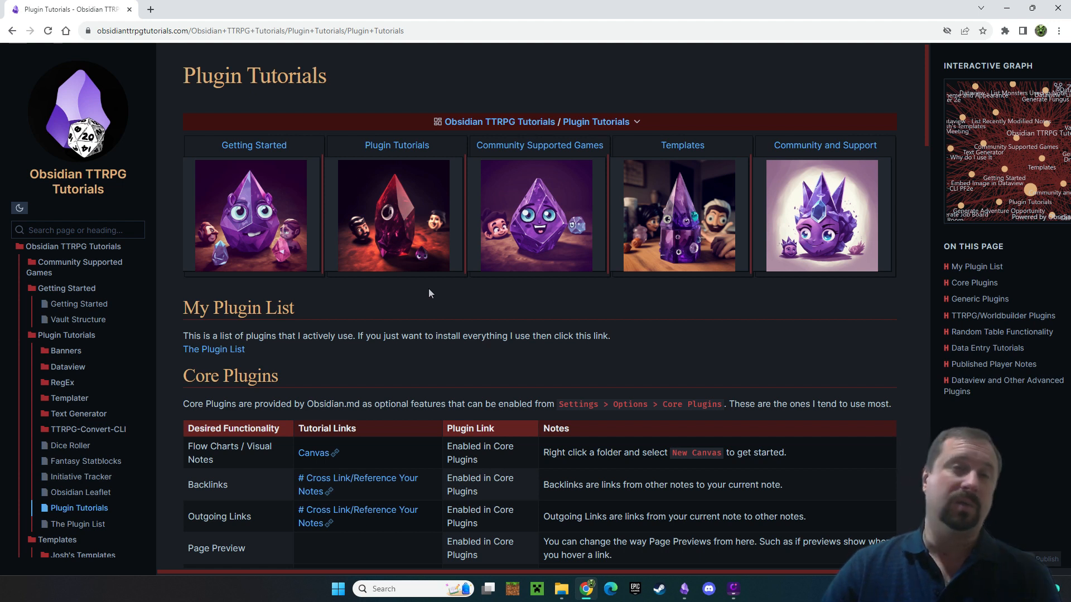
mouse_move(474, 305)
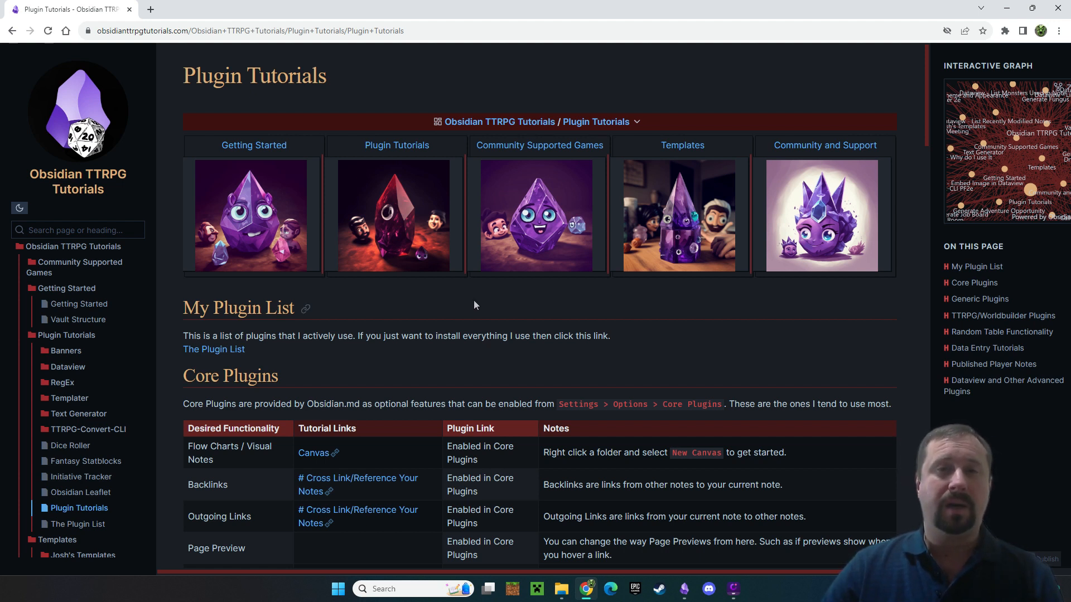
mouse_move(687, 579)
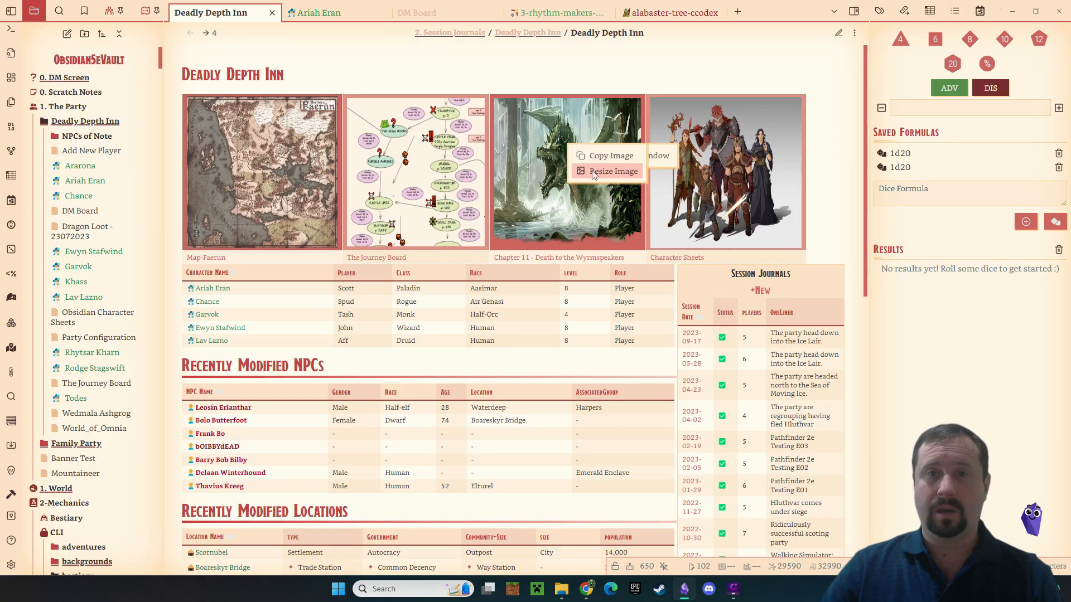
mouse_move(824, 151)
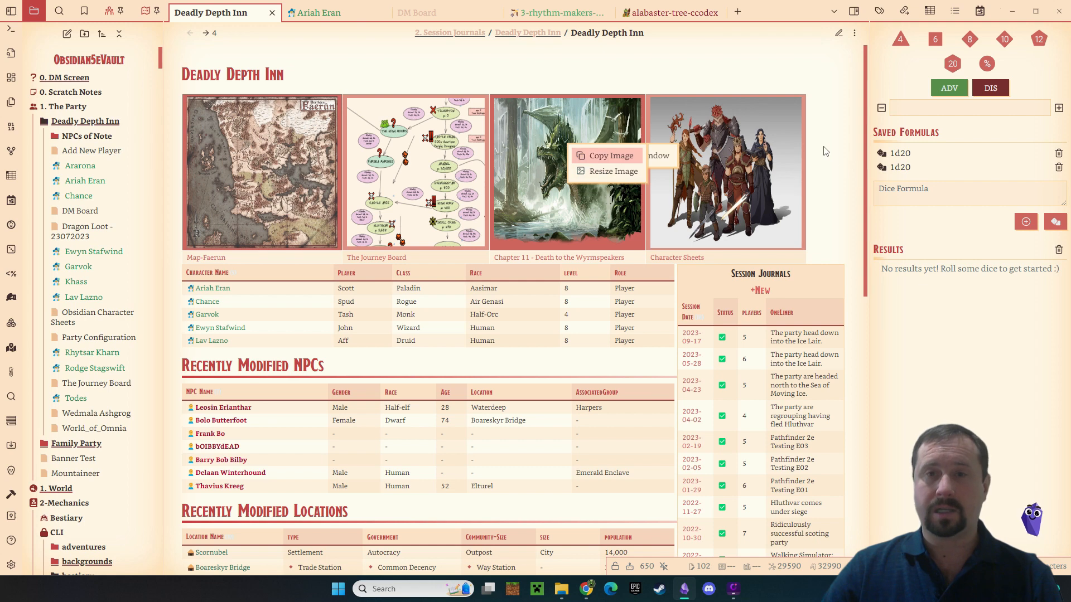
Step: Dismiss the dragon image menu and bring up options for the city market image
click(320, 12)
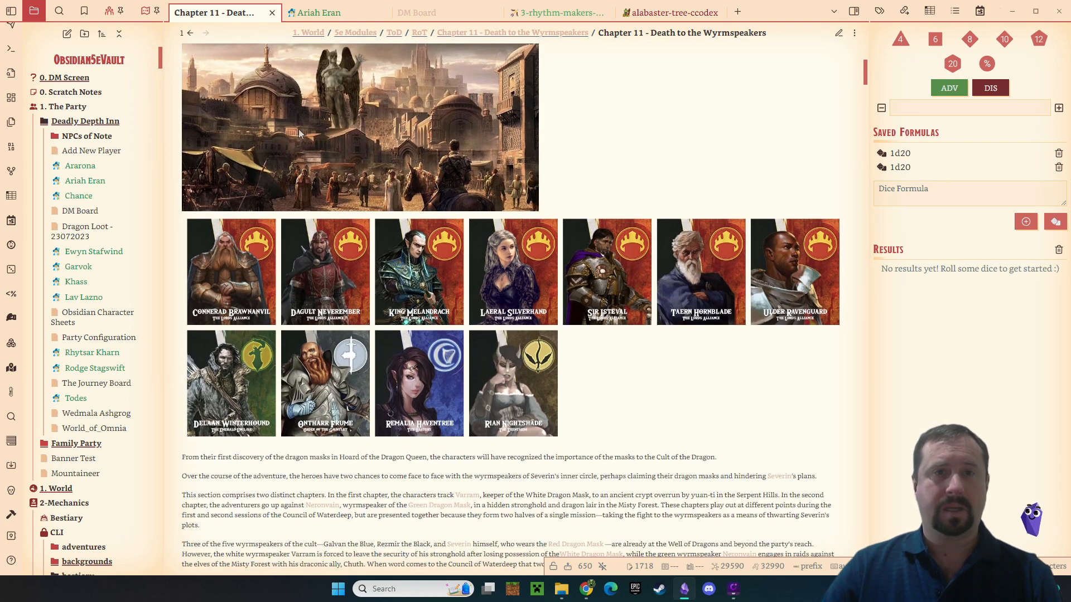
right_click(298, 133)
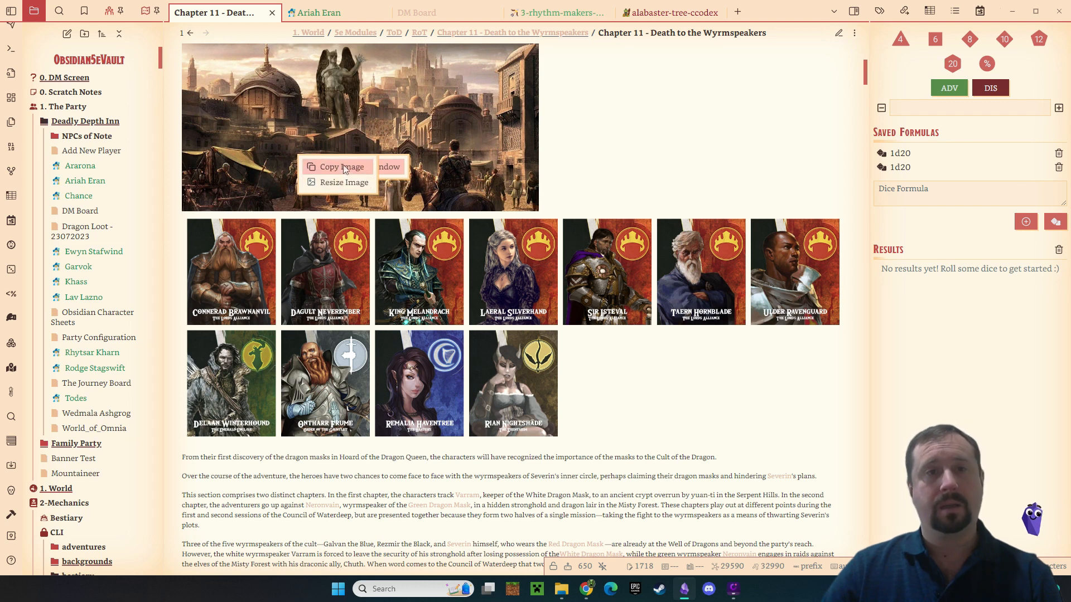
mouse_move(344, 182)
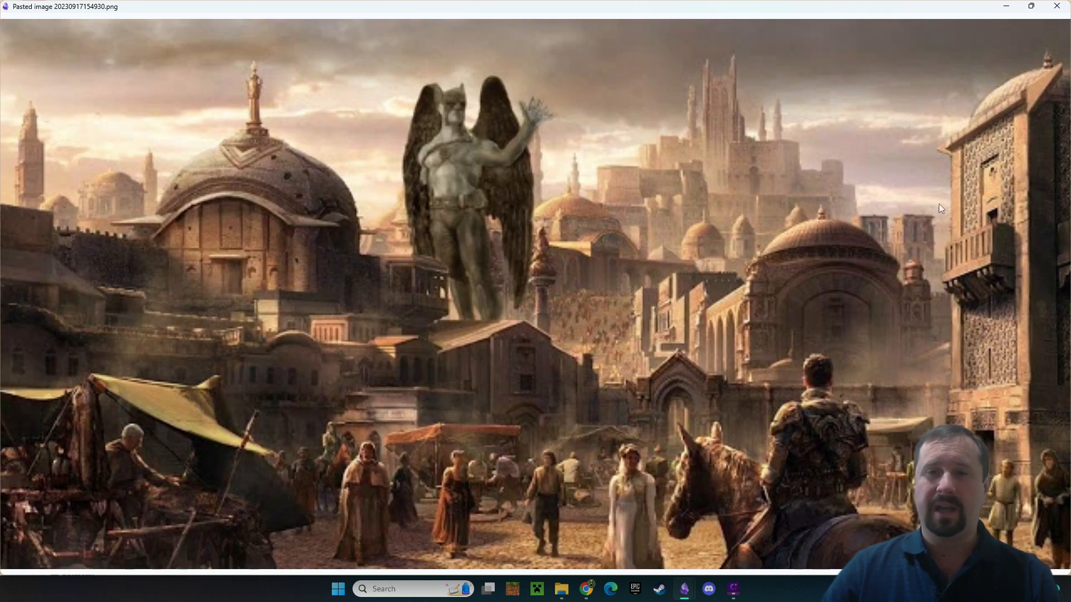
mouse_move(809, 441)
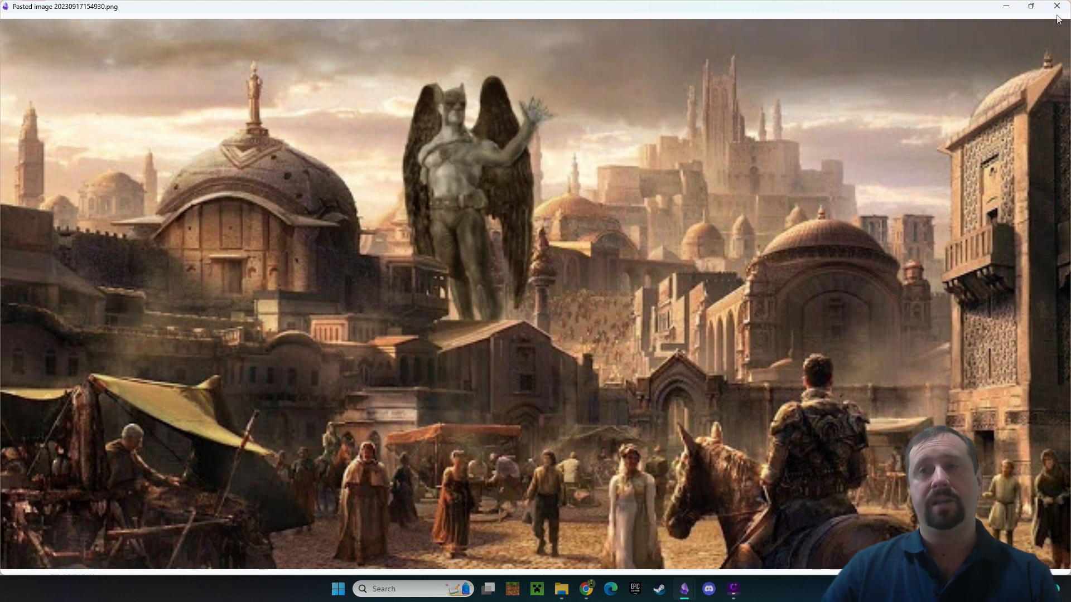
mouse_move(693, 50)
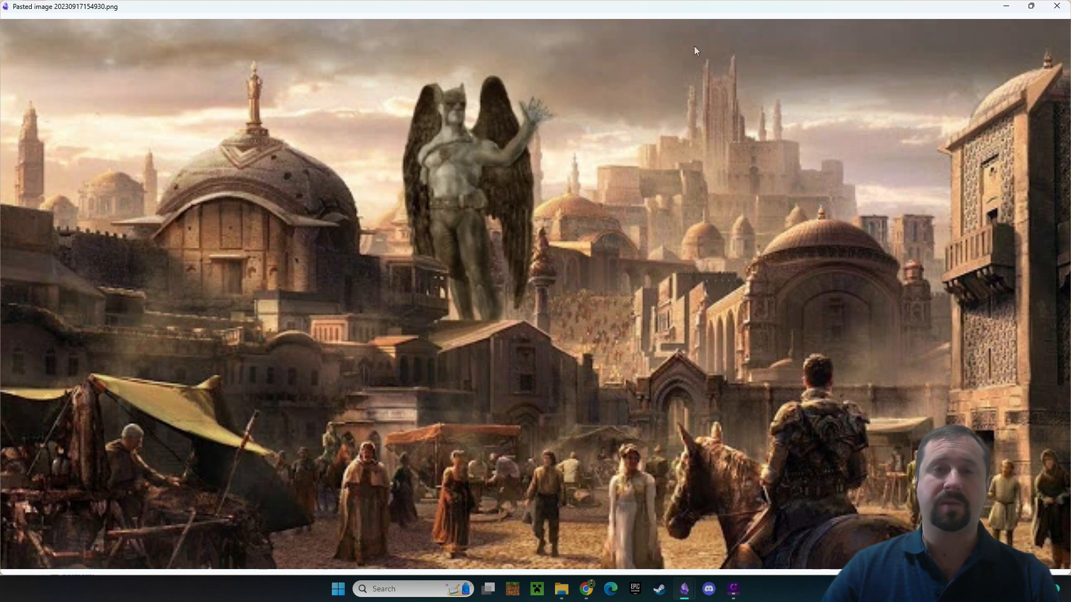
Step: Close the city market and character portraits image windows
click(1056, 7)
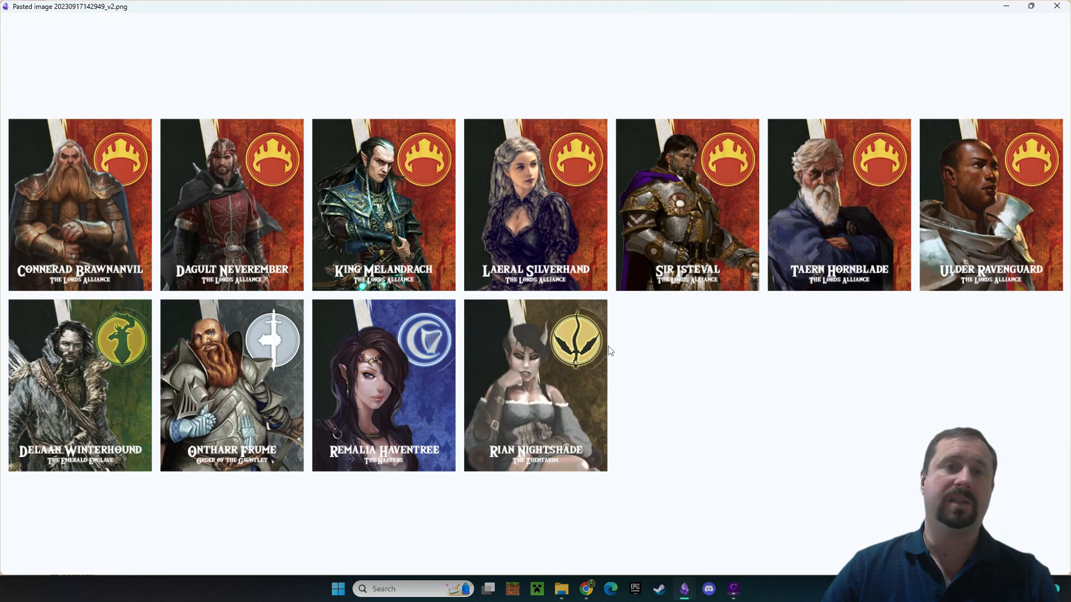
mouse_move(1057, 7)
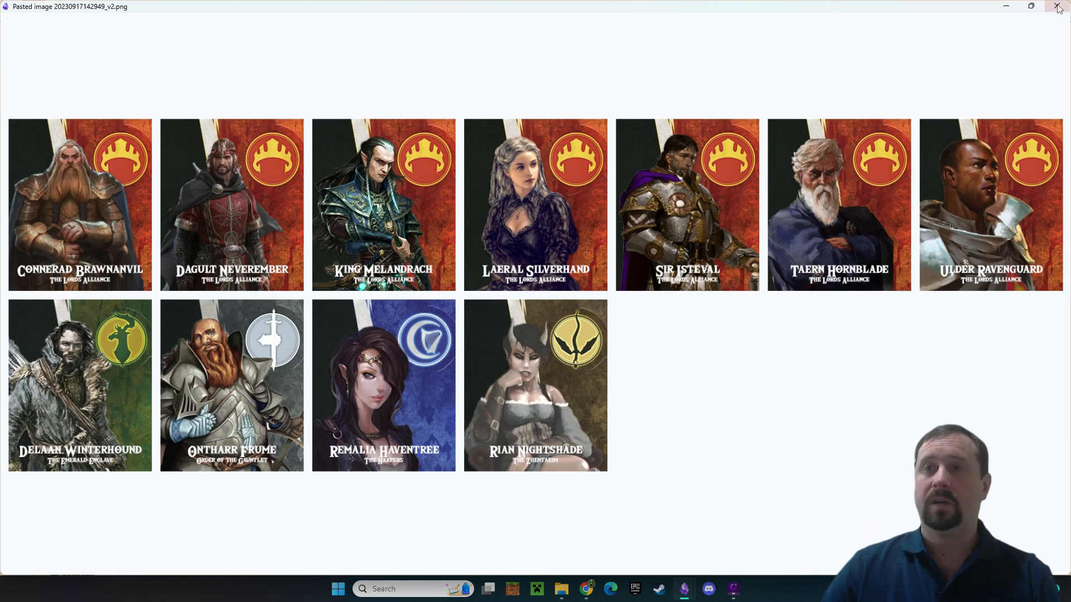
click(1057, 6)
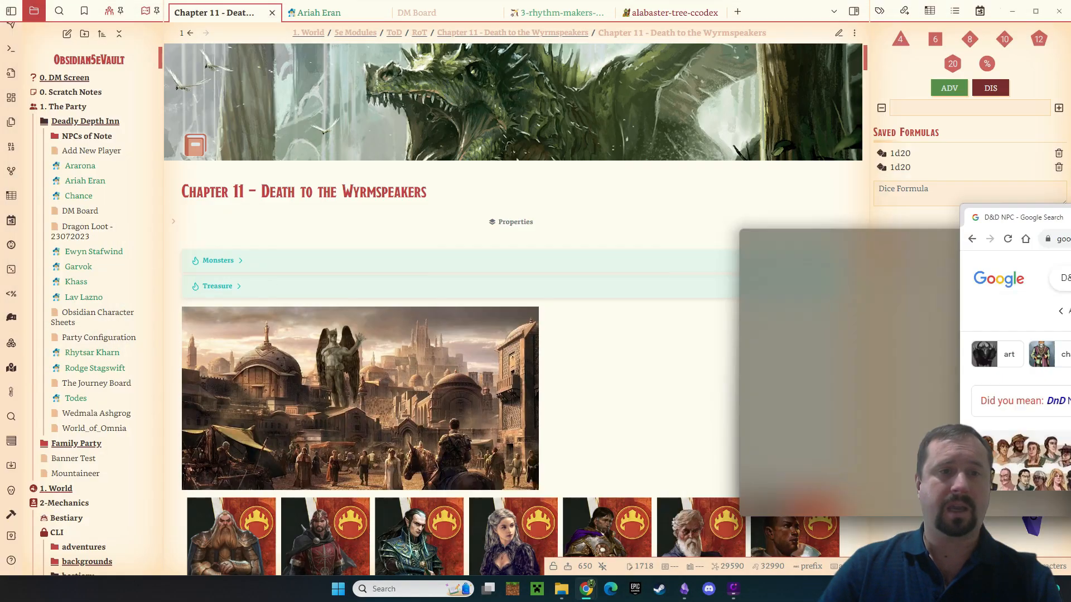
Step: Glance over the installed community plugins in Settings, then return to the Chapter 11 note
scroll(down, 3)
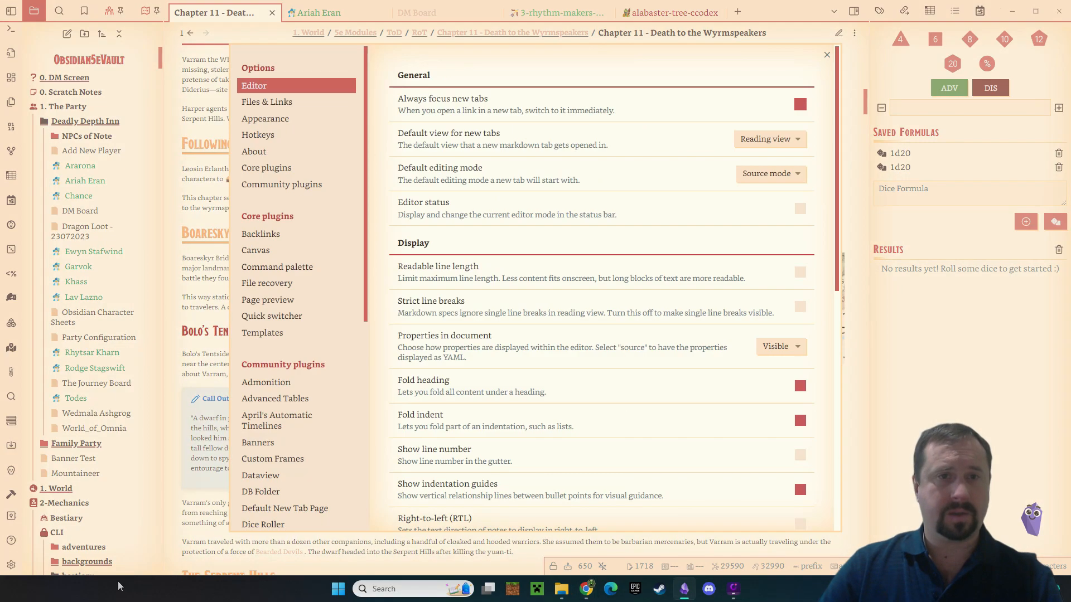
click(281, 184)
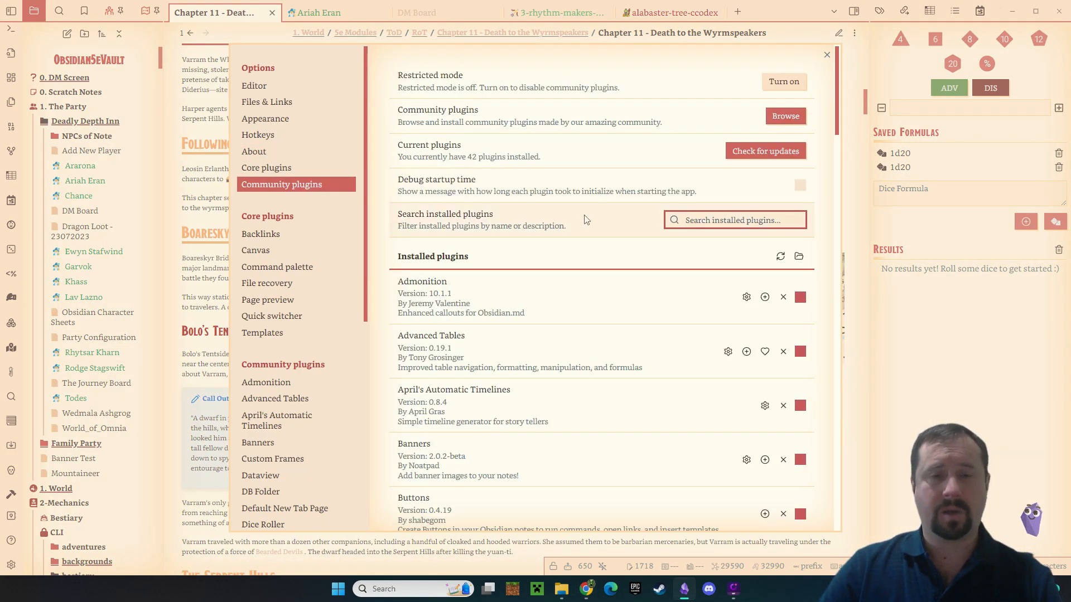
scroll(down, 3)
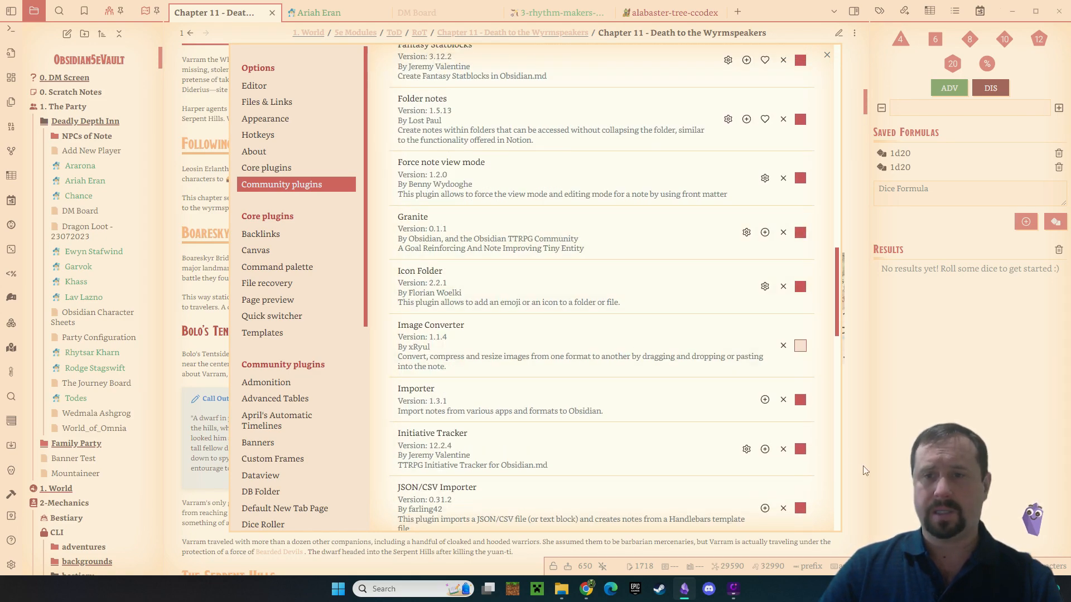
click(827, 54)
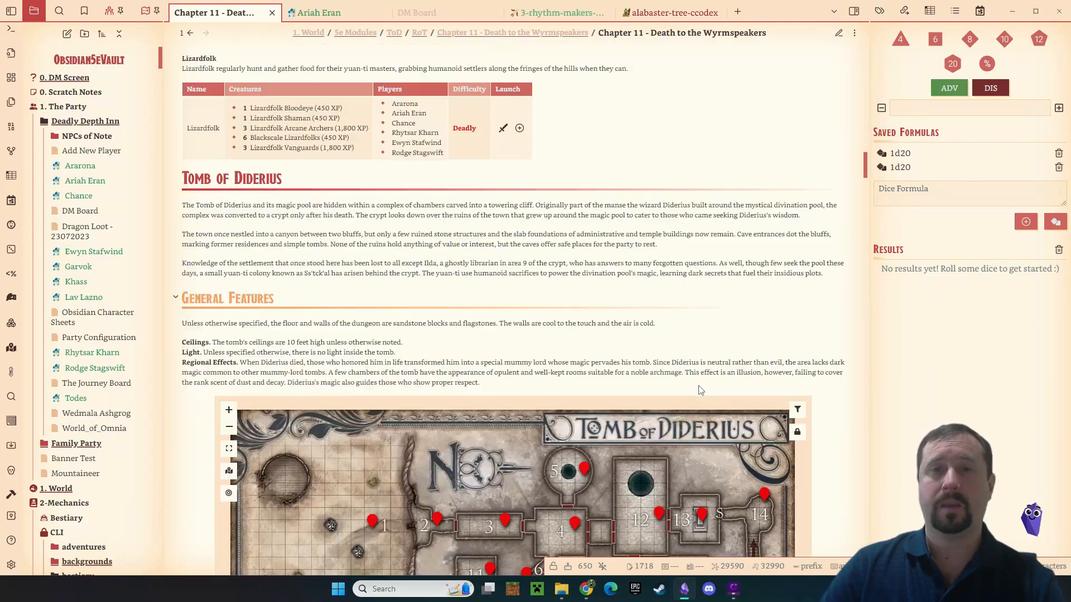
Step: Reveal the ![[Pasted image 20230923101841.png]] embed at the note's end, after the Conclusion
scroll(down, 3)
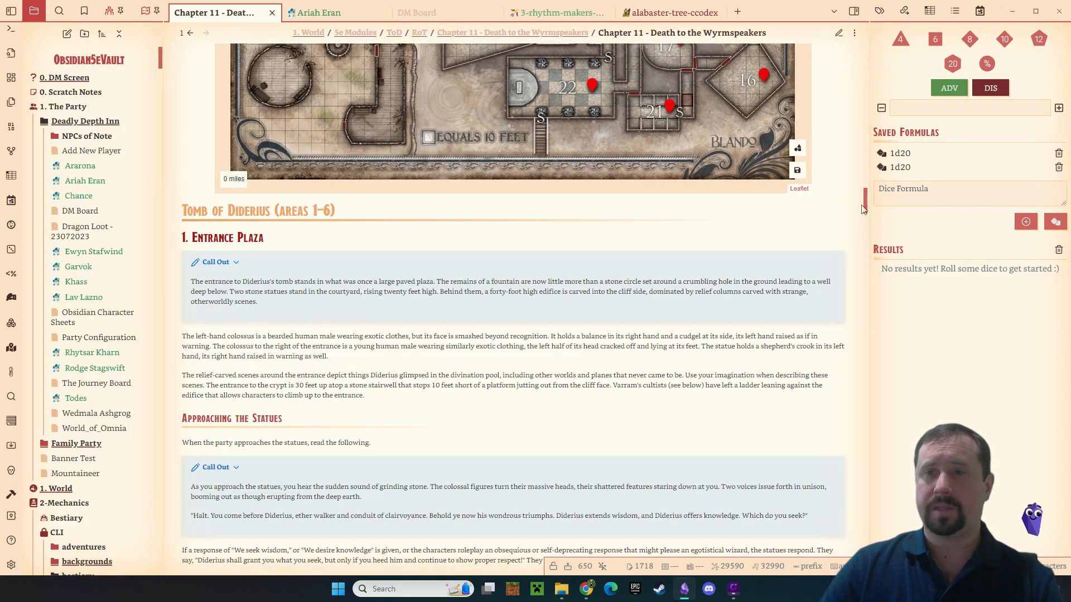
scroll(down, 3)
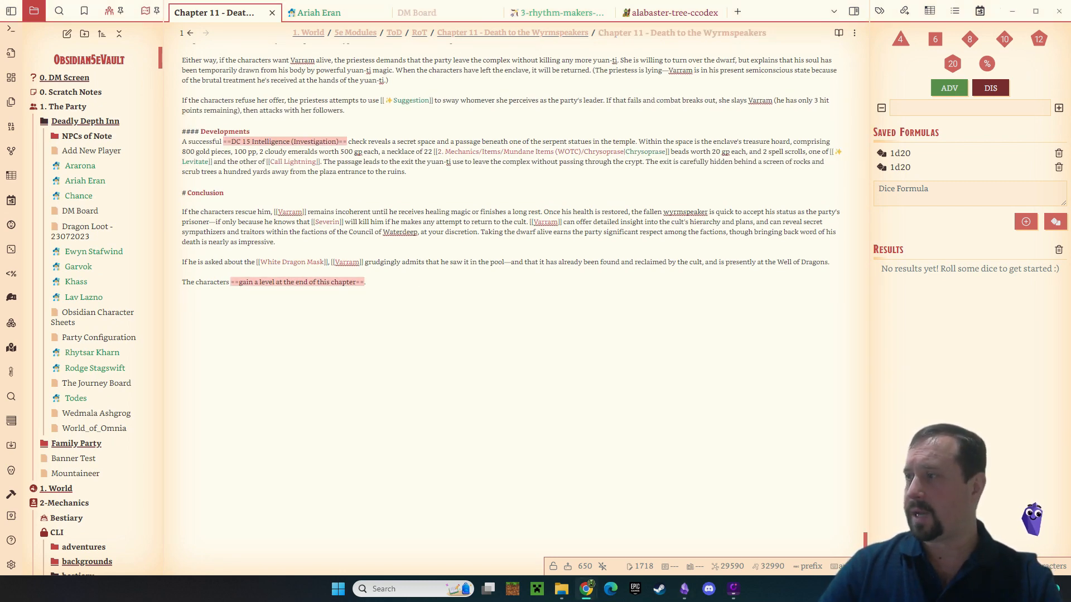
text(![[Pasted image 20230923101833.jpg]])
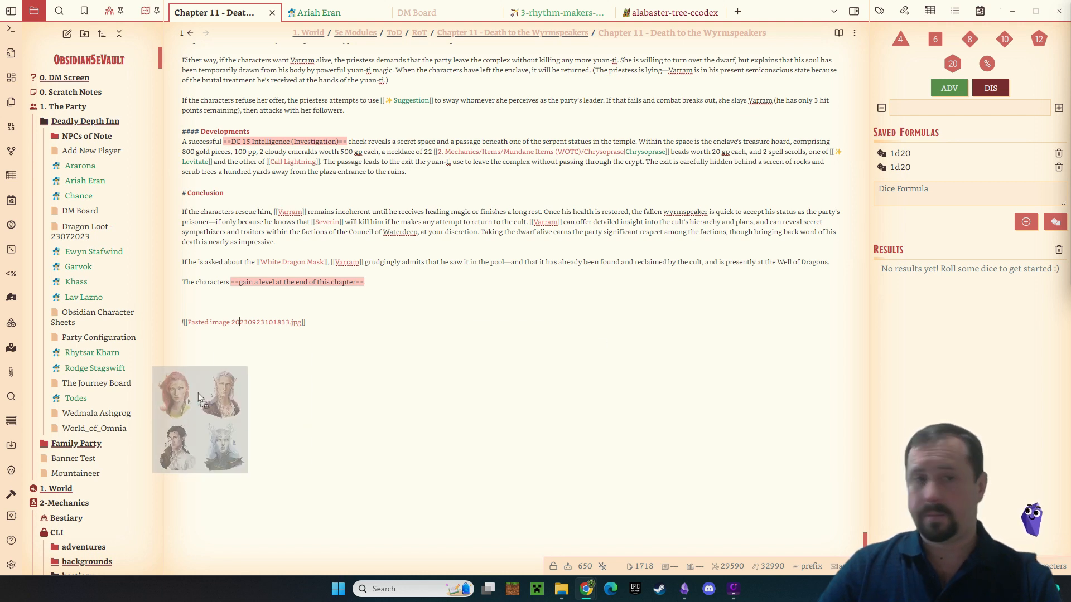
text(![[Pasted image 20230923101841.png]])
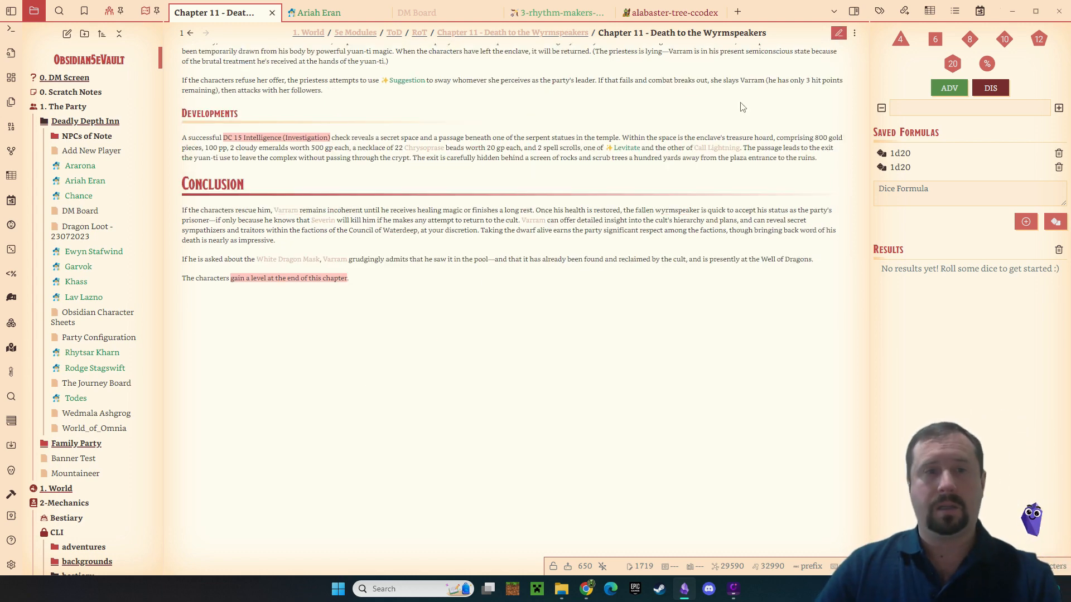
scroll(down, 3)
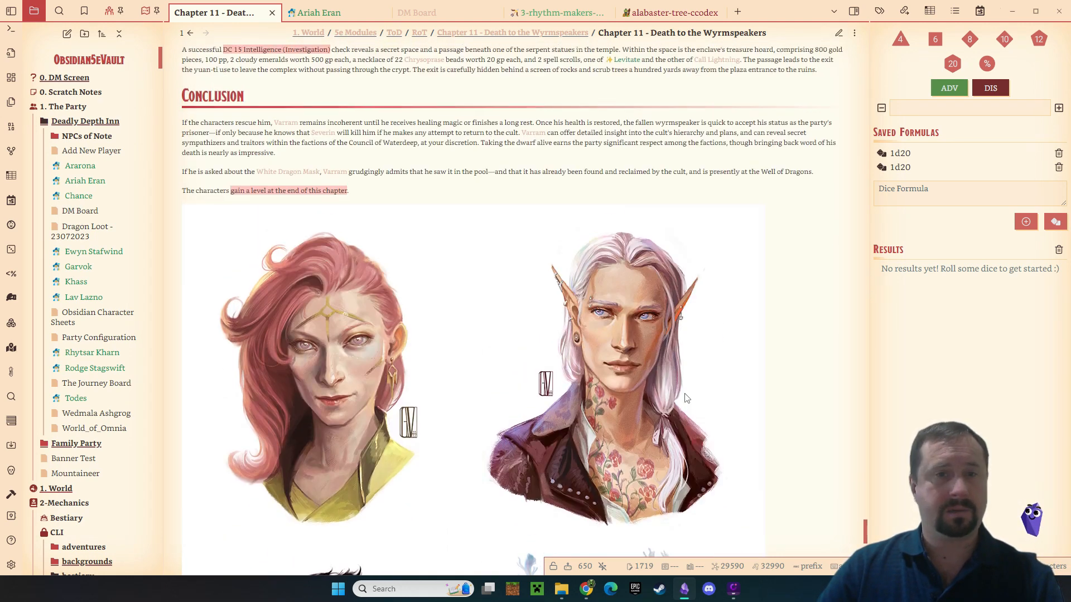
scroll(down, 3)
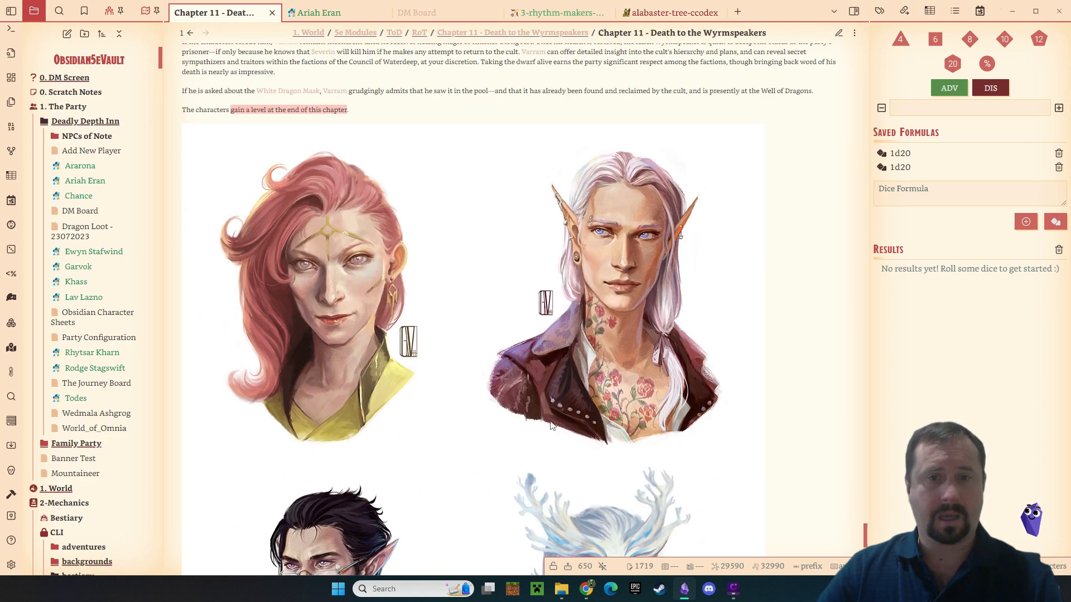
scroll(down, 3)
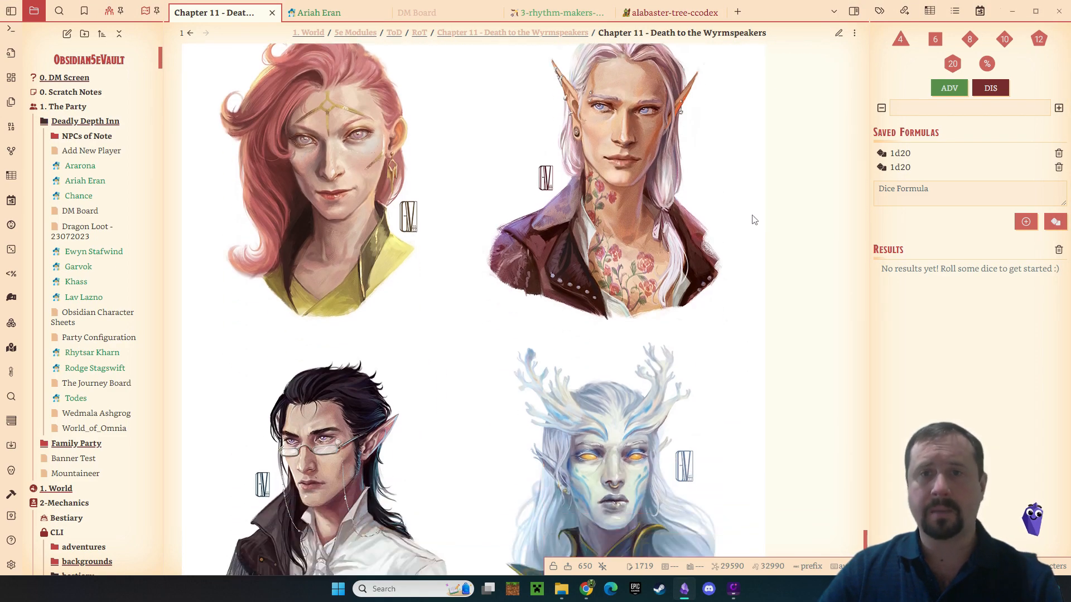
scroll(down, 3)
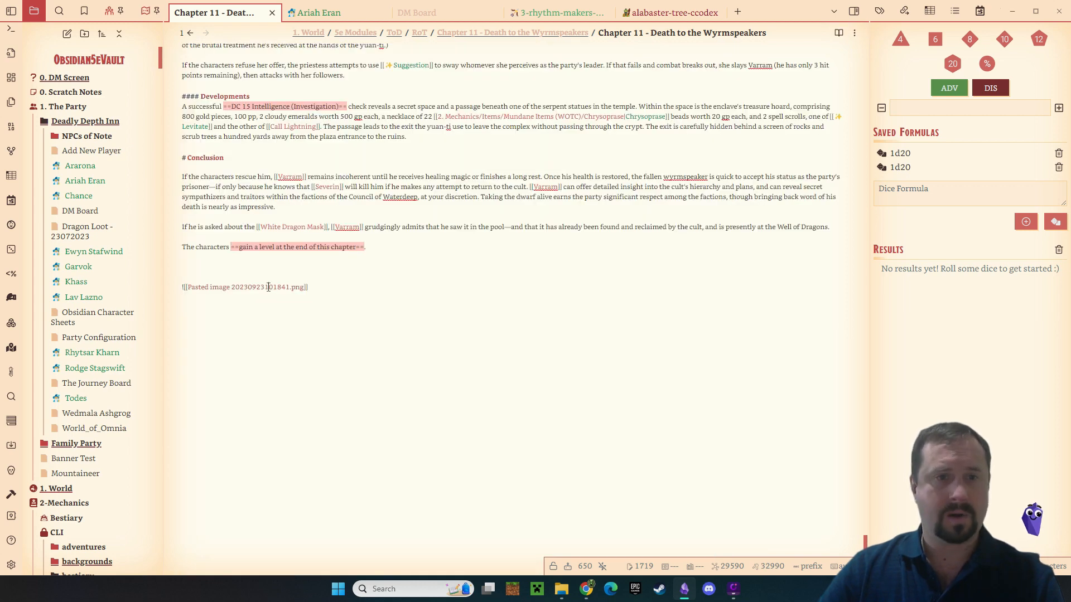
Step: Locate the pasted portrait PNG in z_Assets and open its full file options menu
right_click(267, 286)
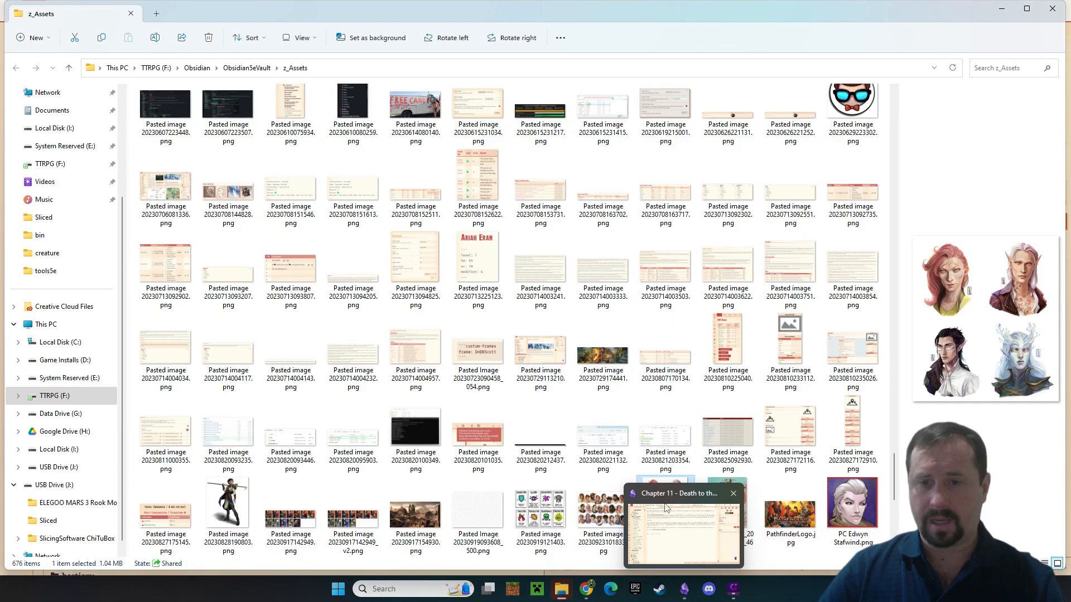
click(663, 512)
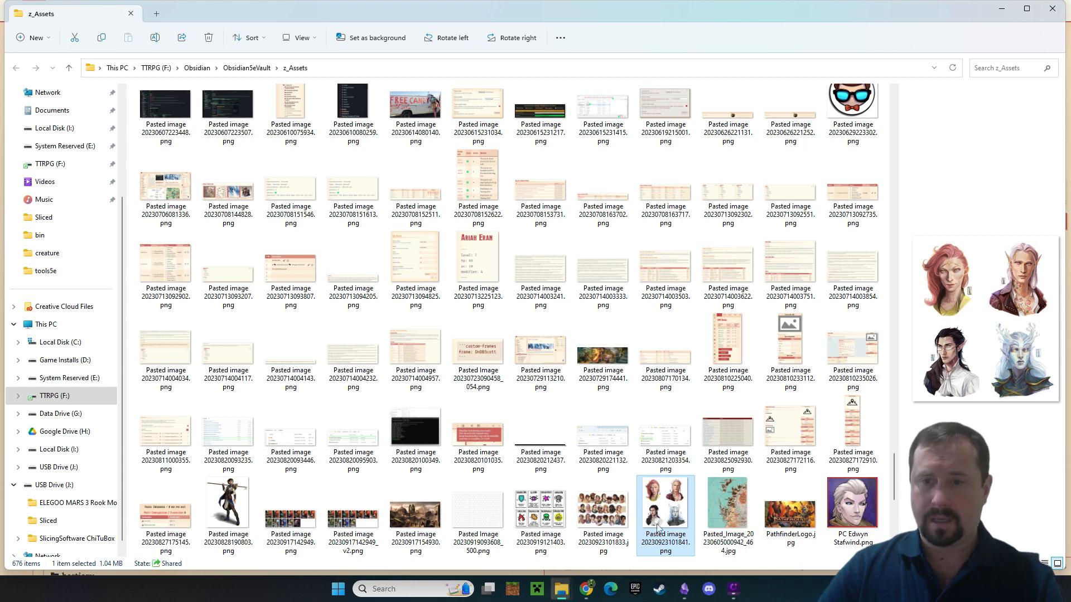
right_click(664, 515)
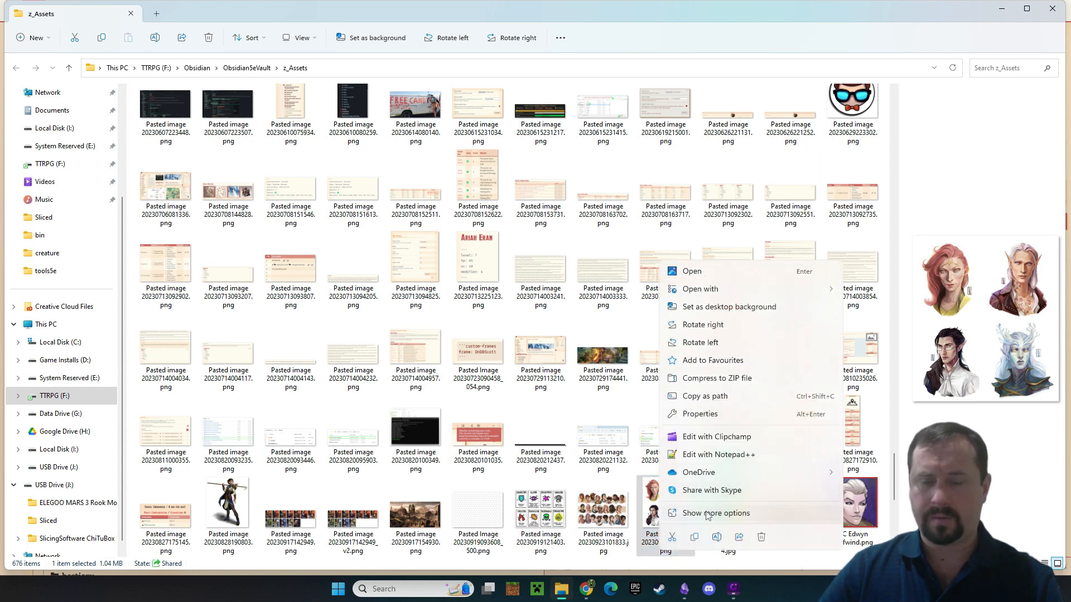
click(714, 513)
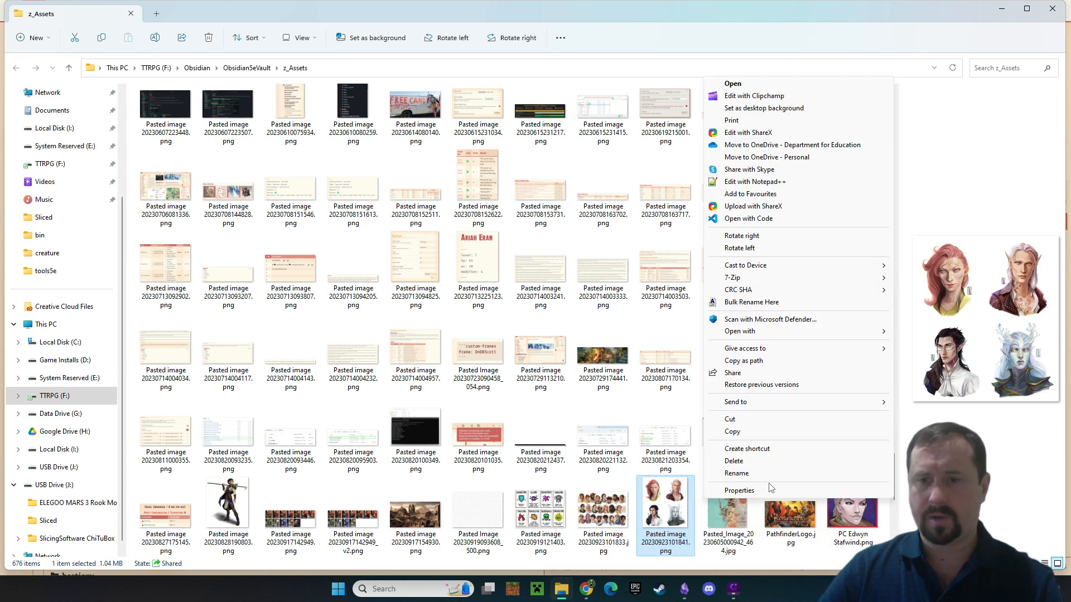
click(739, 490)
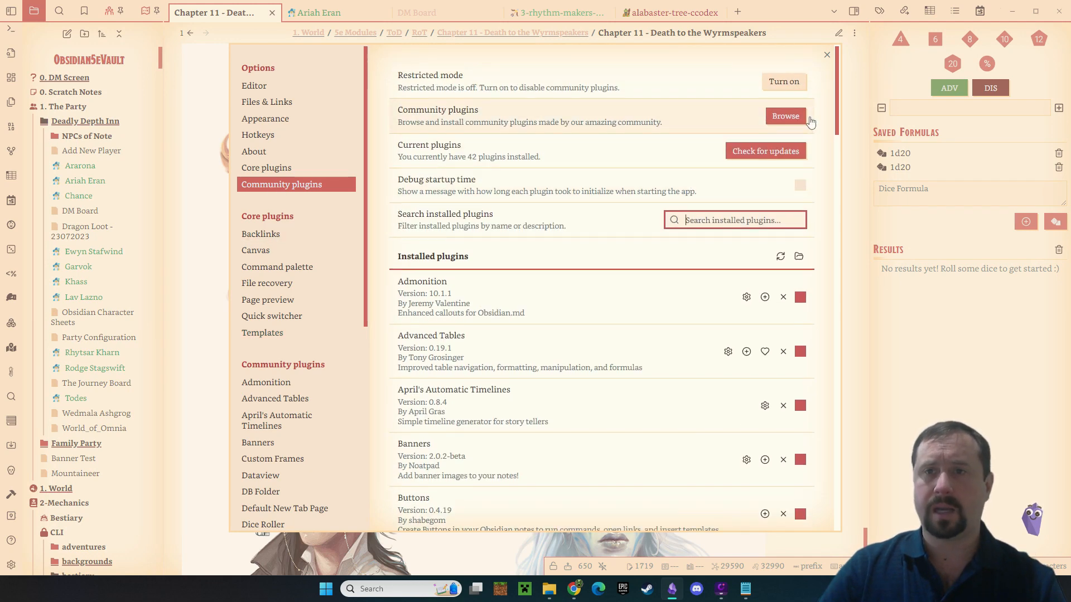
Step: Search the community catalogue for 'jp' to check Paste image Png to Jpeg
click(785, 116)
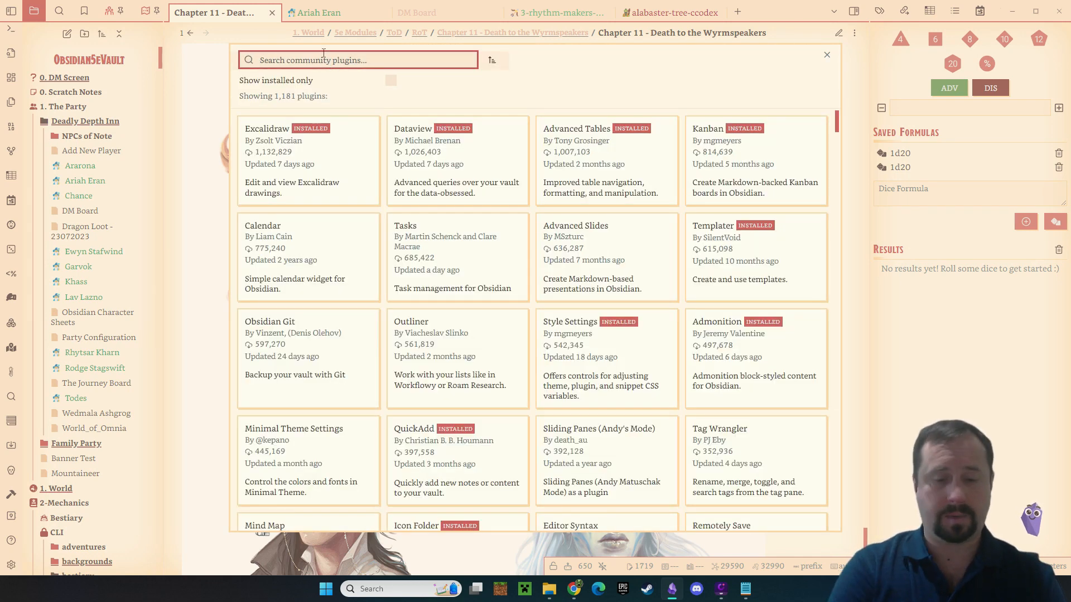
text(jpg)
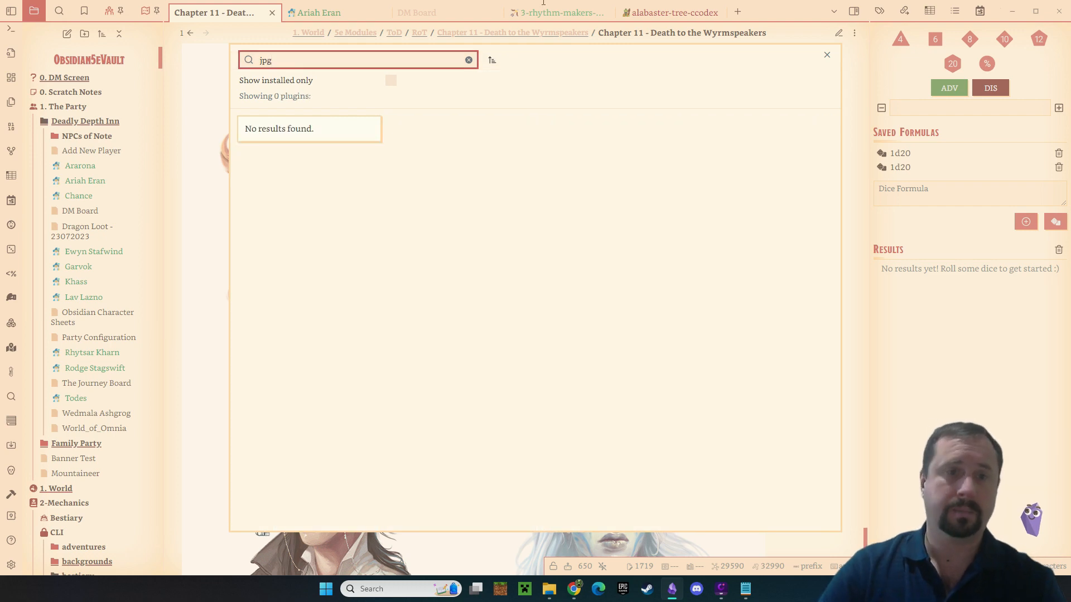
key(Backspace)
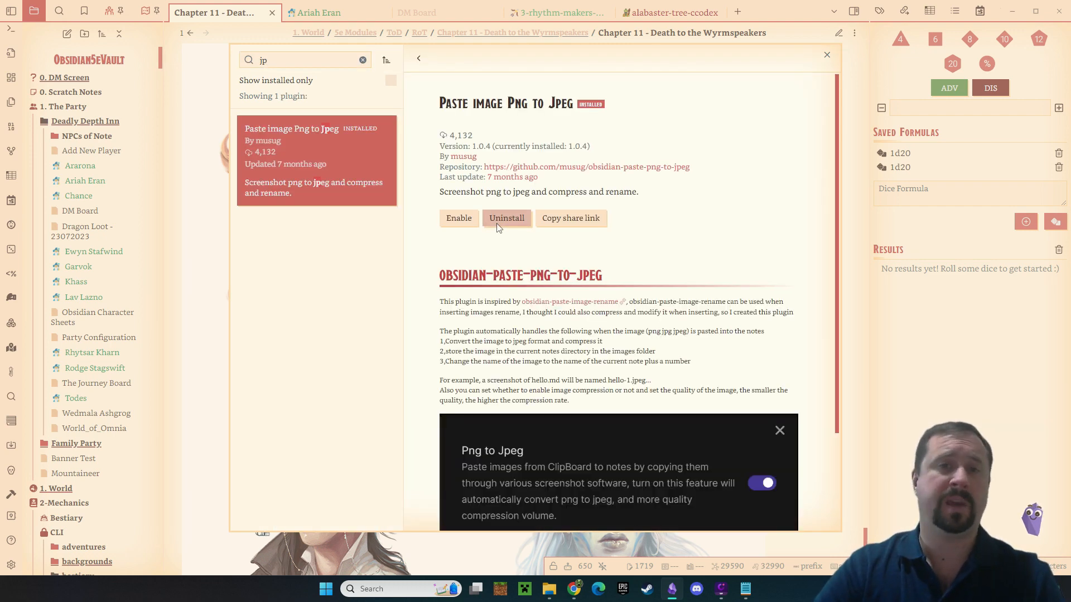
mouse_move(661, 124)
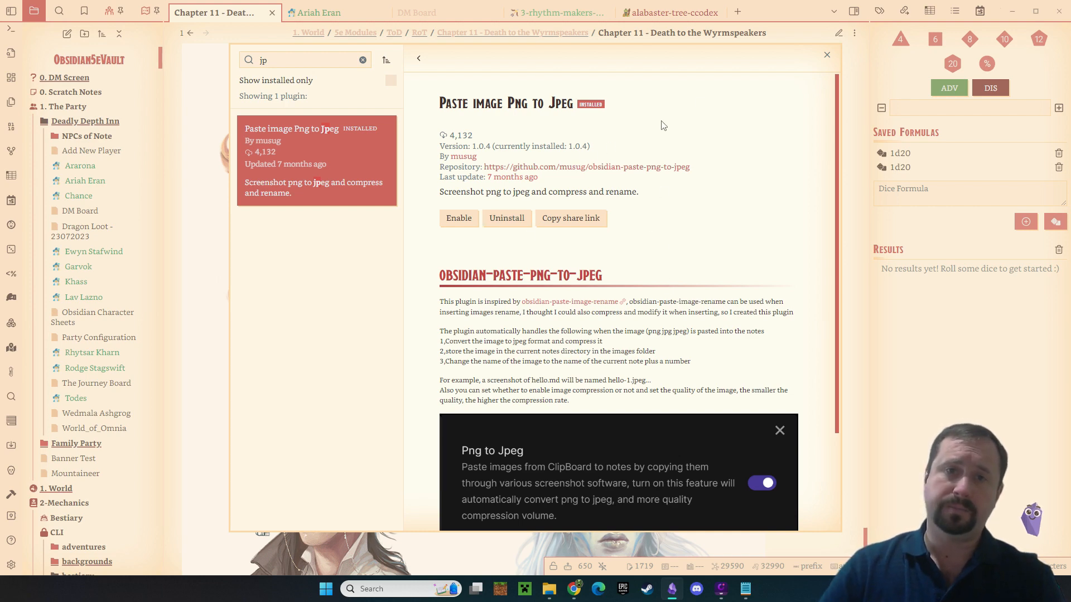
scroll(down, 3)
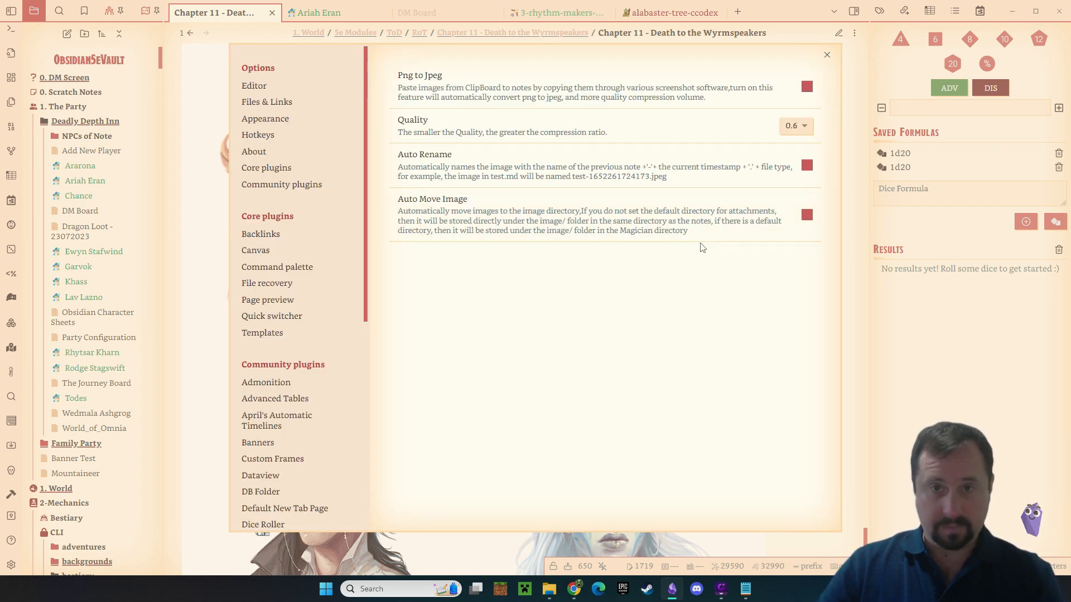
mouse_move(476, 198)
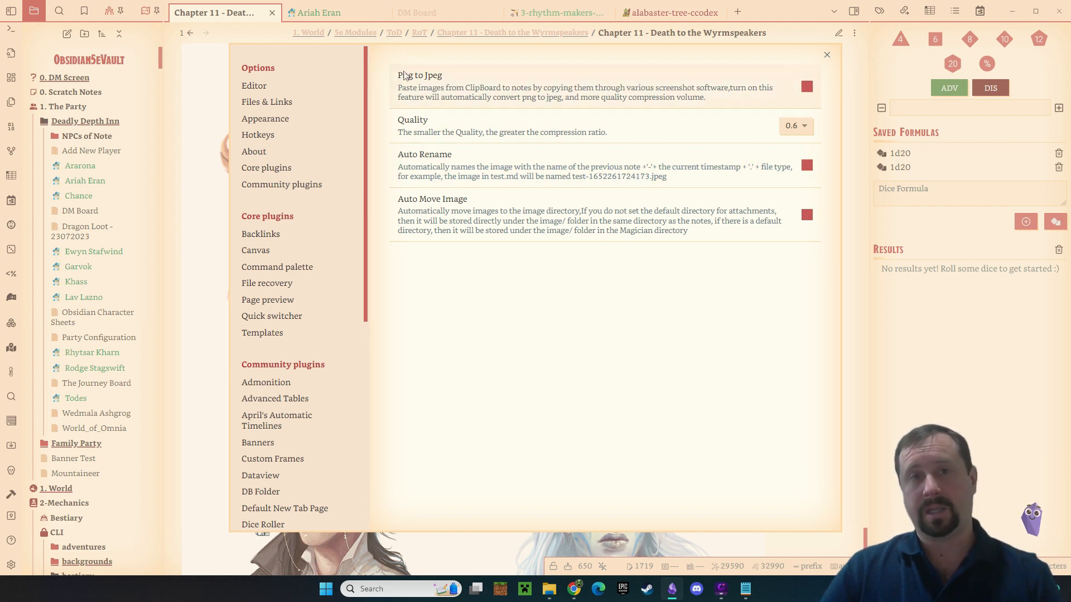
mouse_move(449, 311)
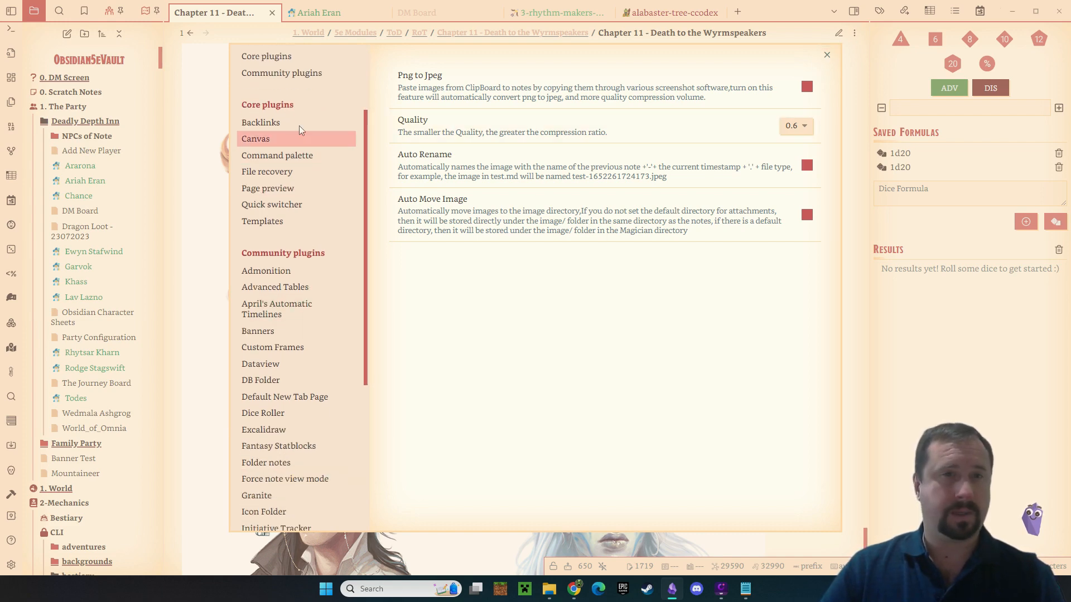
Step: Scroll through the 42 installed community plugins, including the disabled Image Converter
click(280, 72)
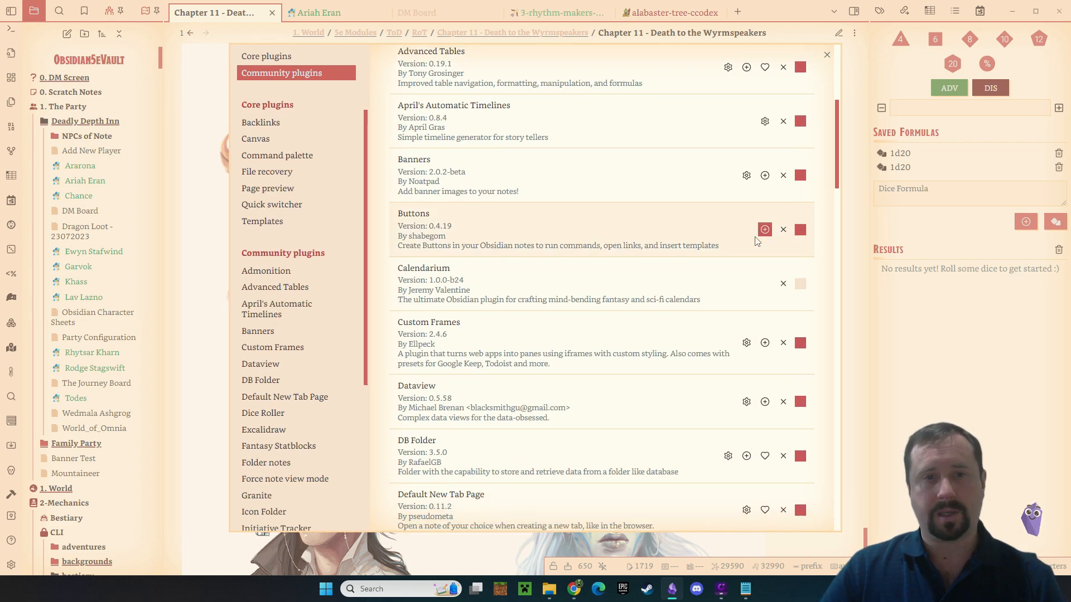
scroll(down, 3)
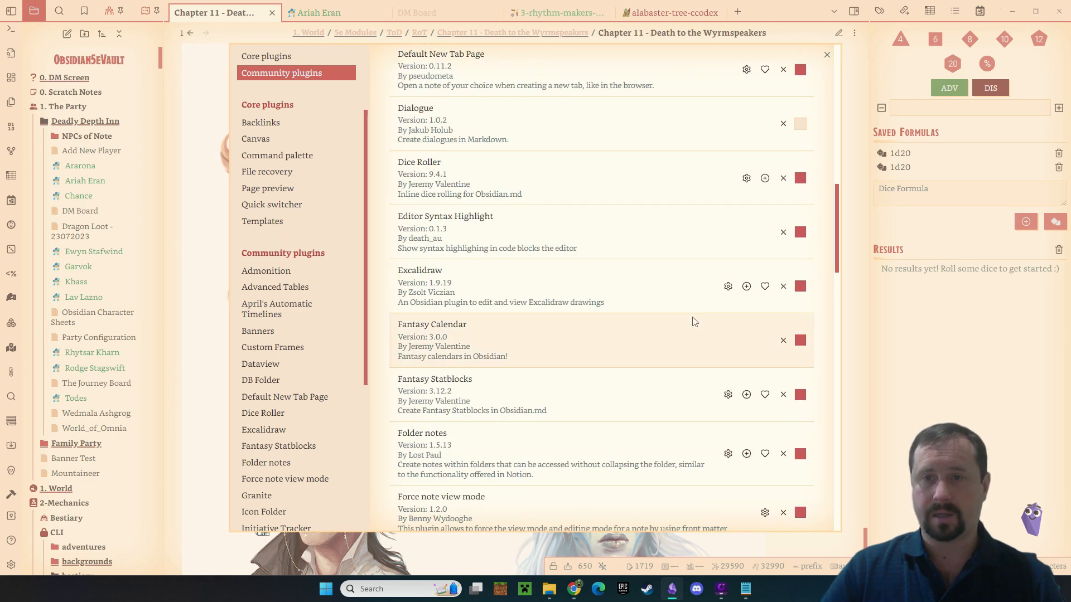
scroll(down, 3)
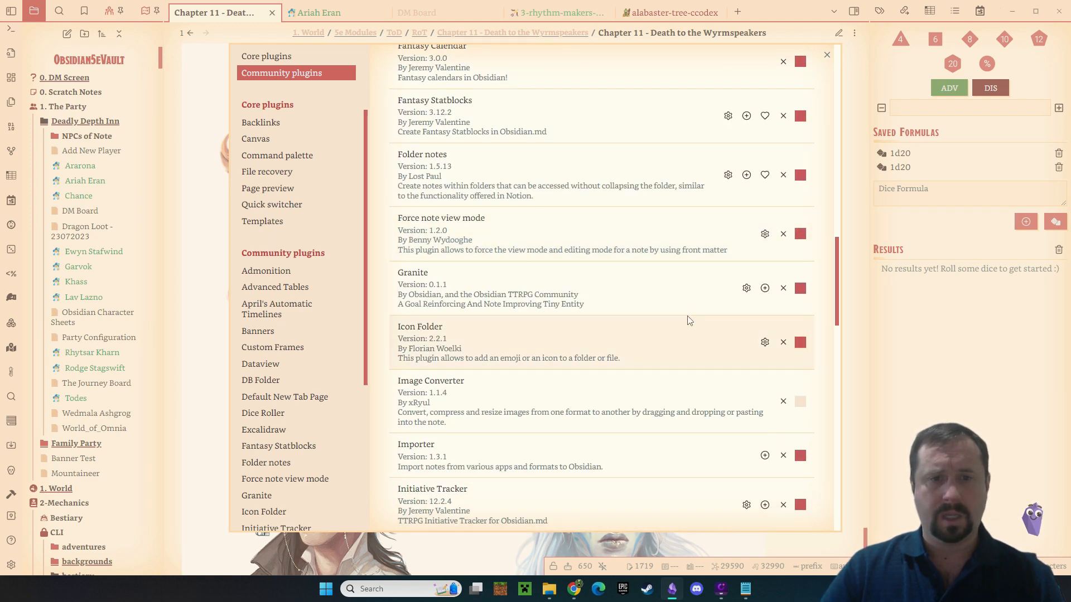
scroll(up, 3)
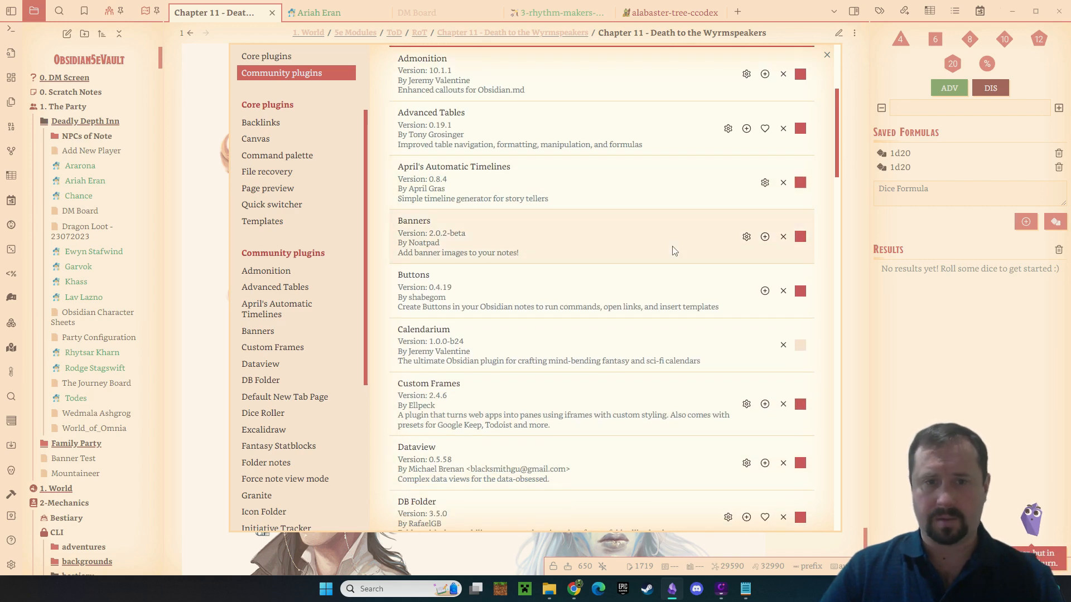
scroll(down, 3)
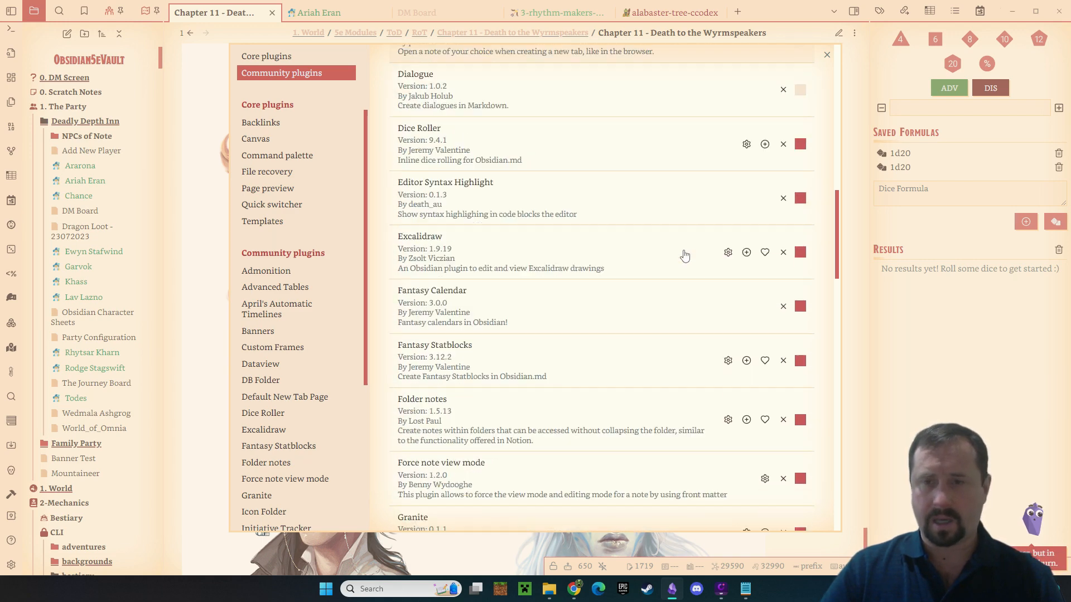
scroll(down, 3)
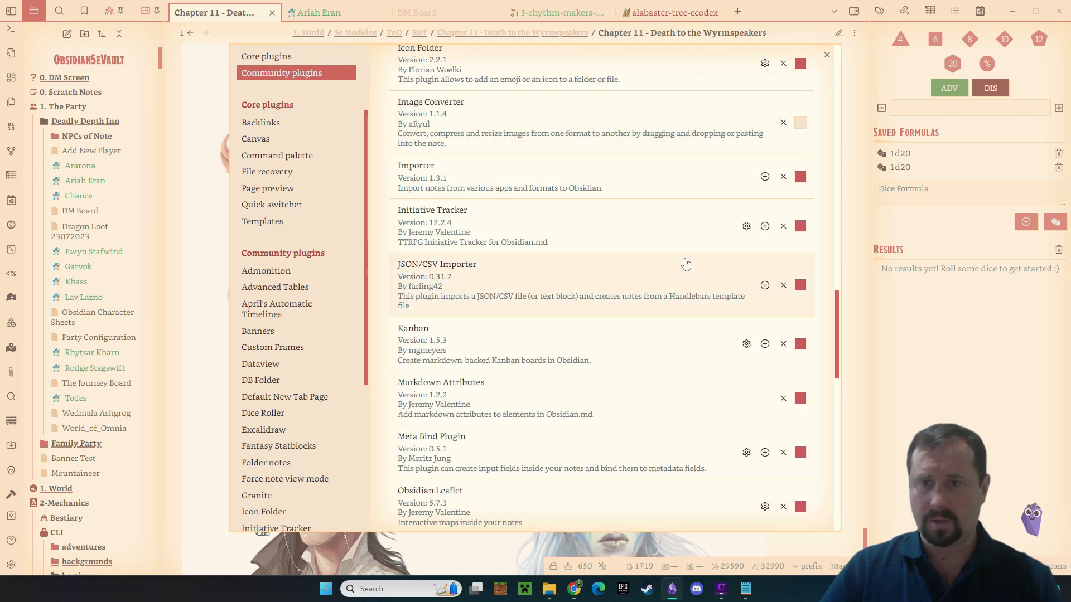
scroll(down, 3)
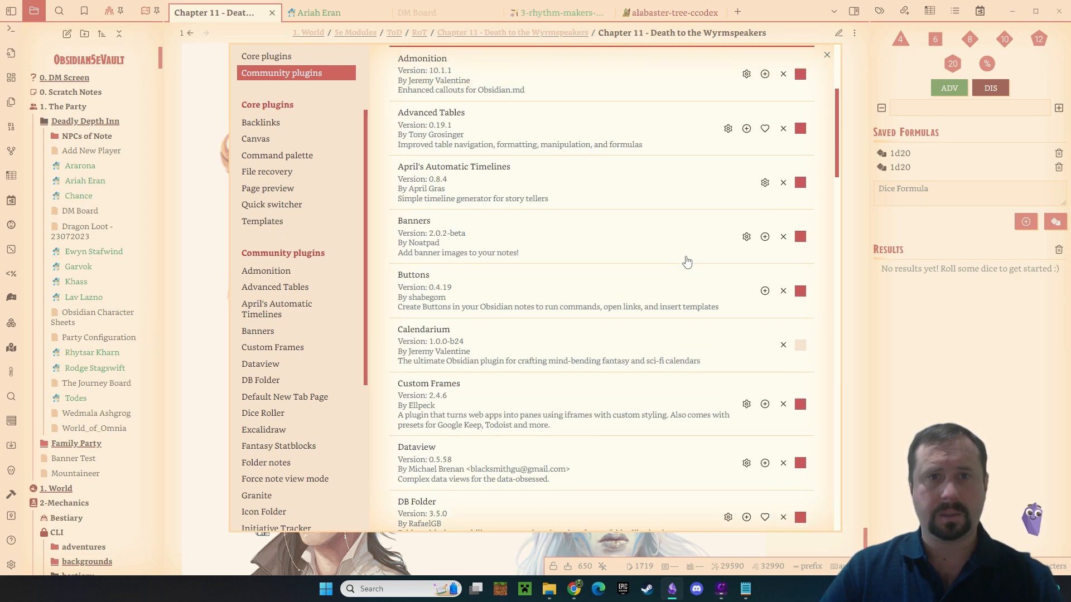
scroll(down, 3)
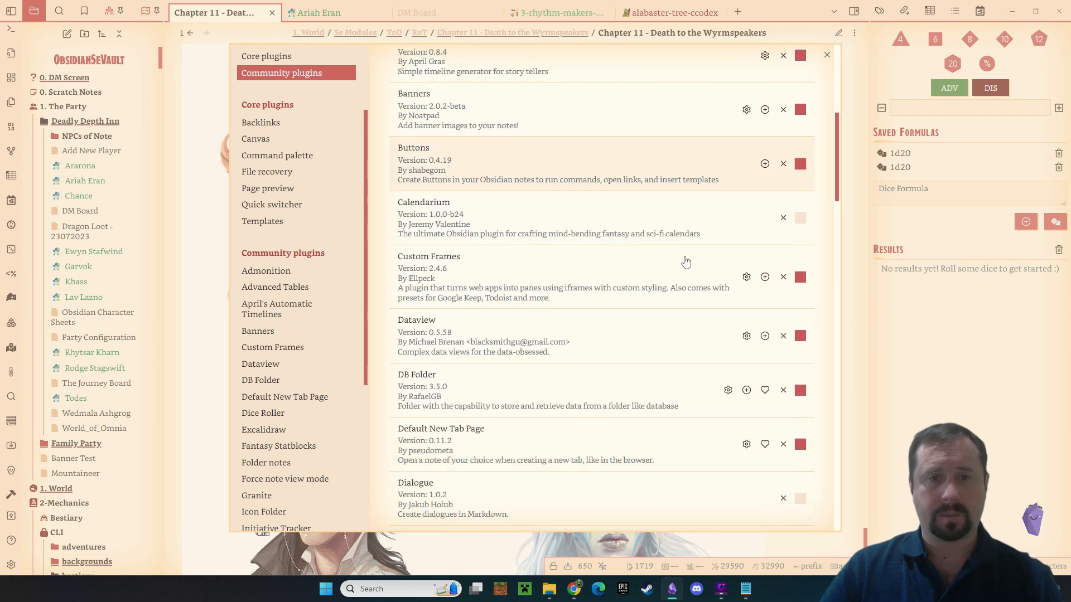
scroll(down, 3)
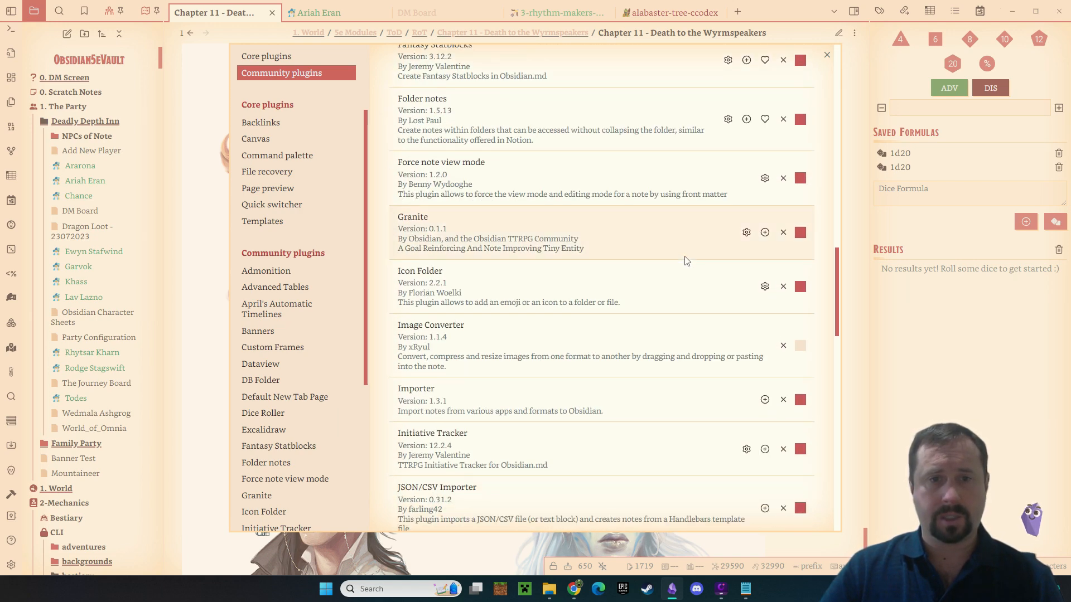
scroll(down, 3)
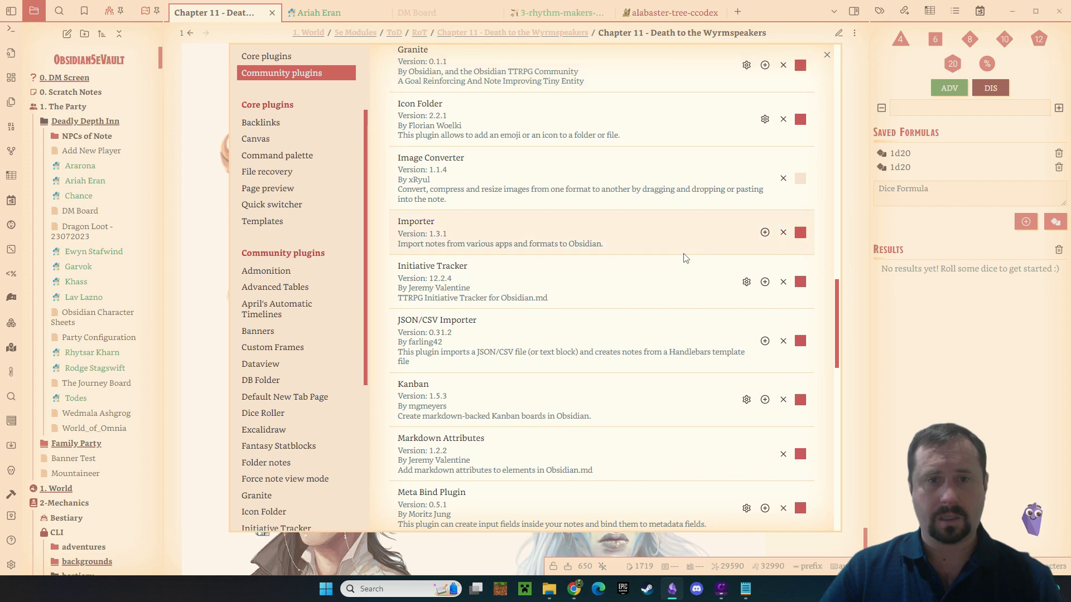
scroll(down, 3)
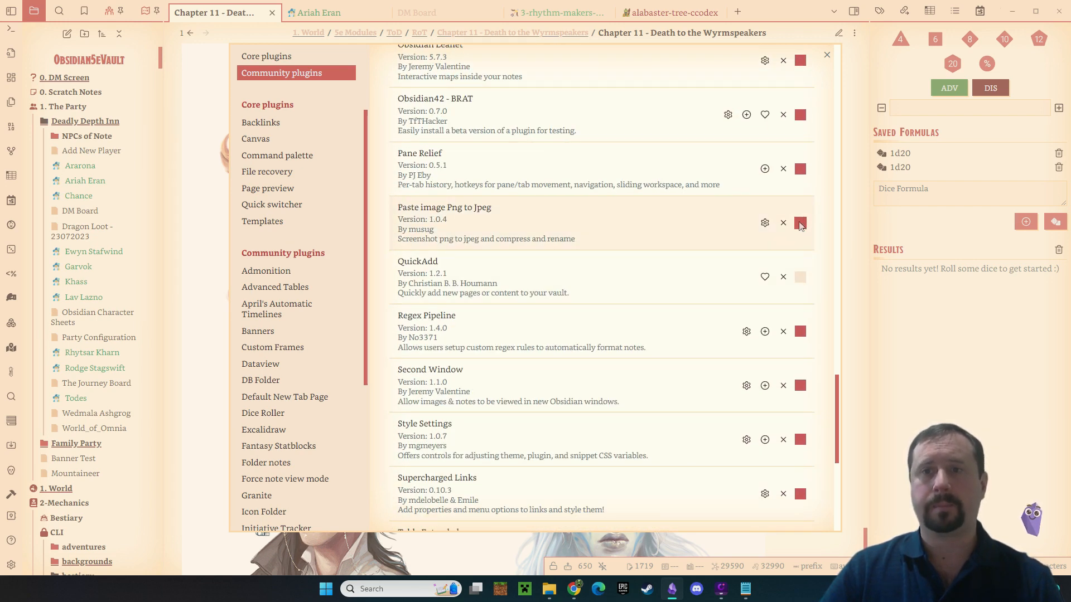
scroll(down, 3)
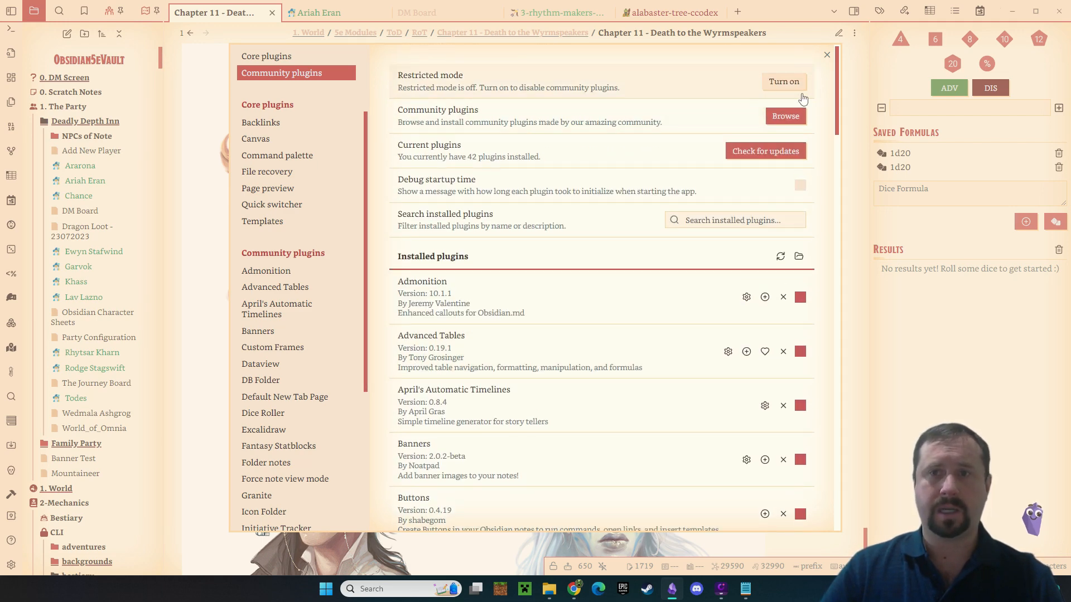
Step: Search the catalogue for 'Image Con' and open Image Converter's details
click(784, 115)
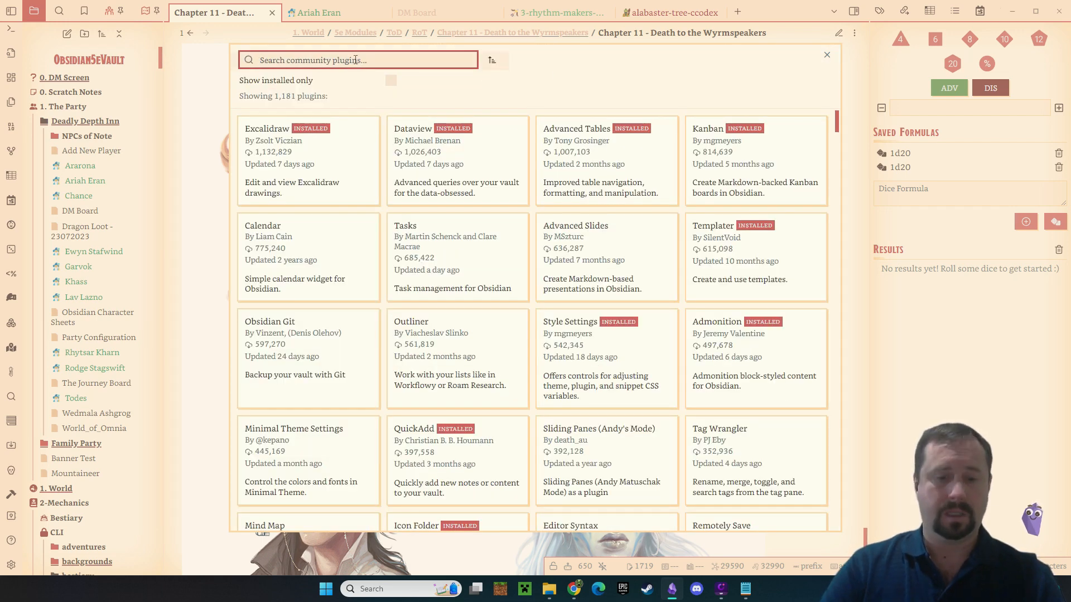
text(Image Conv)
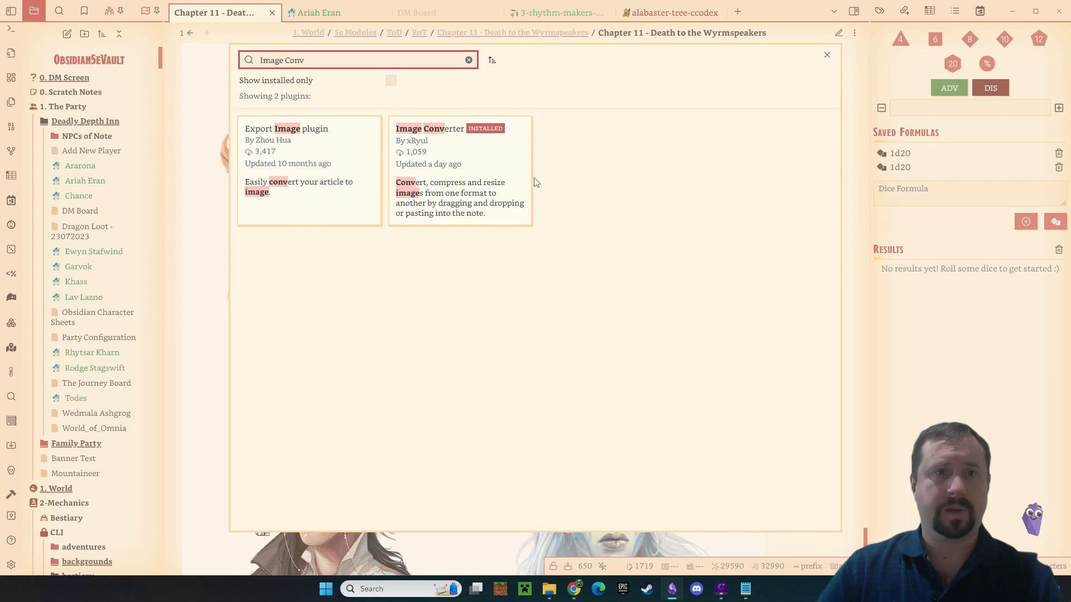
click(460, 170)
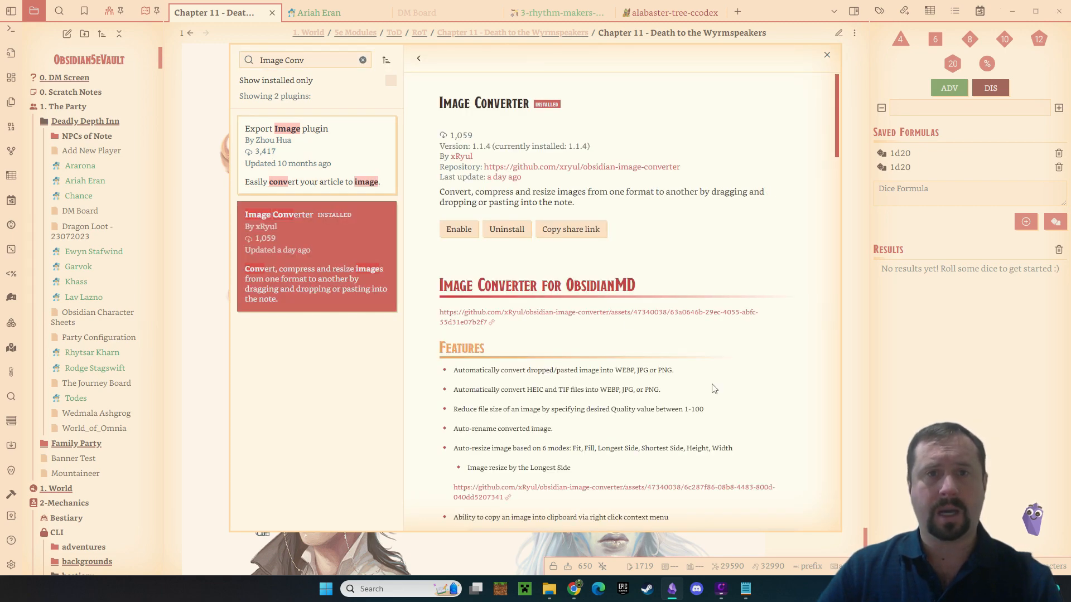
Step: Read Image Converter's compression comparison tables, highlighting WEBP in the conclusion
scroll(down, 3)
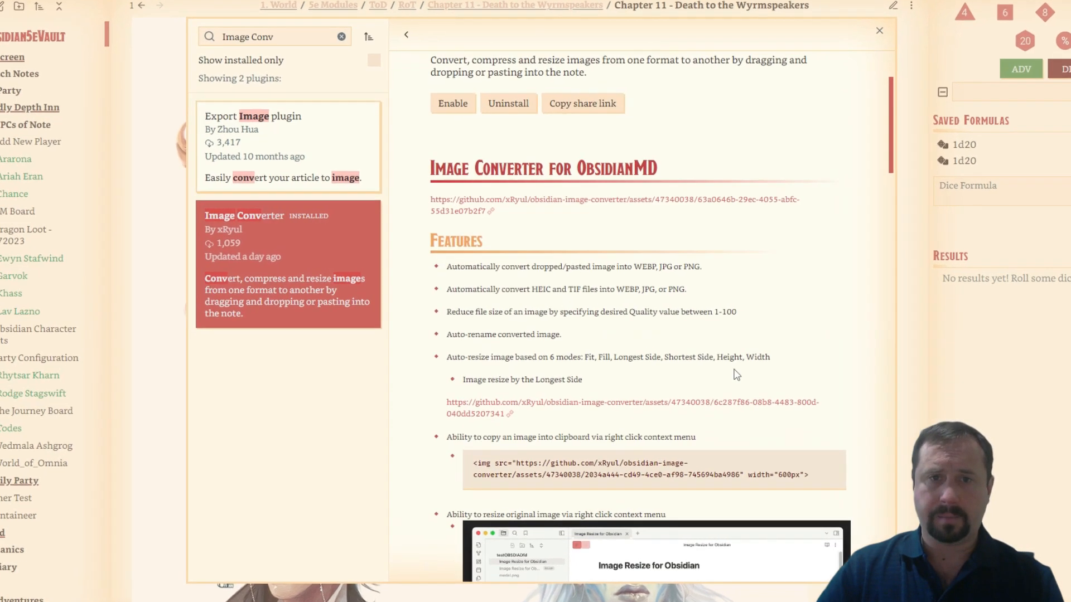
scroll(down, 3)
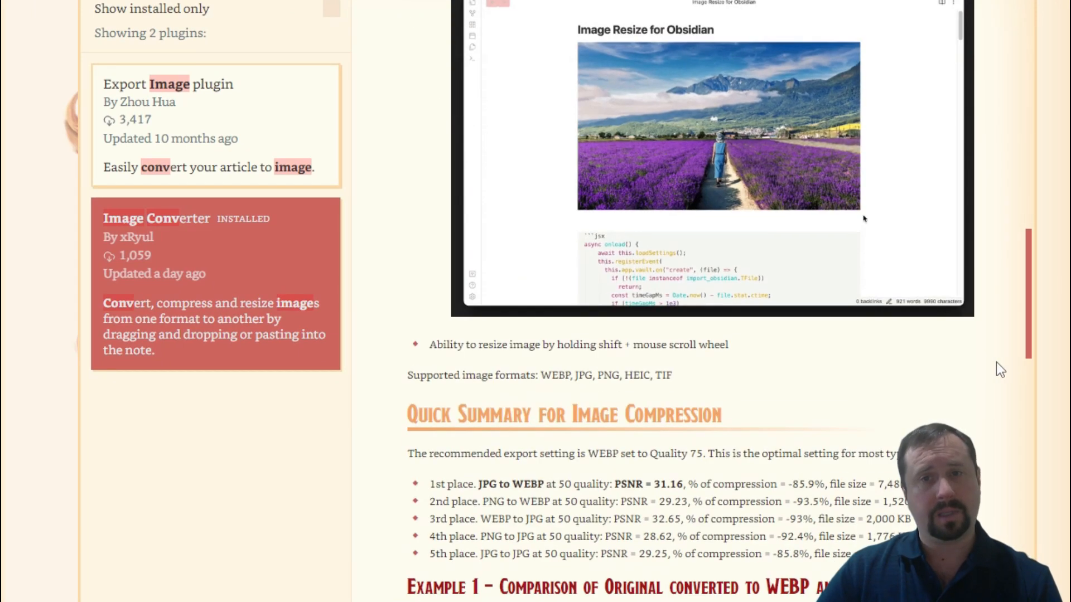
scroll(down, 3)
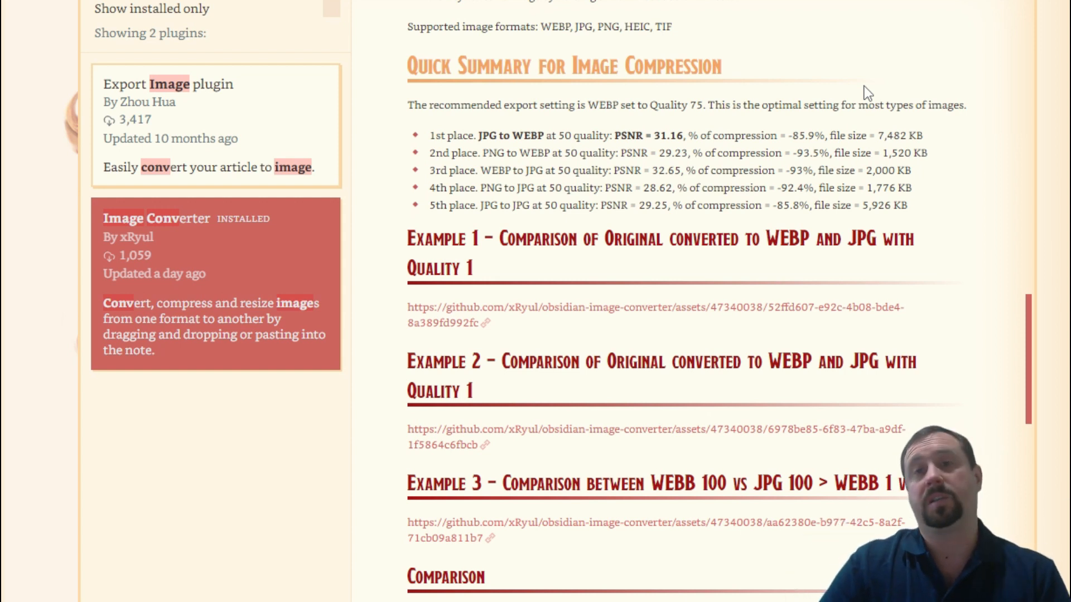
scroll(down, 3)
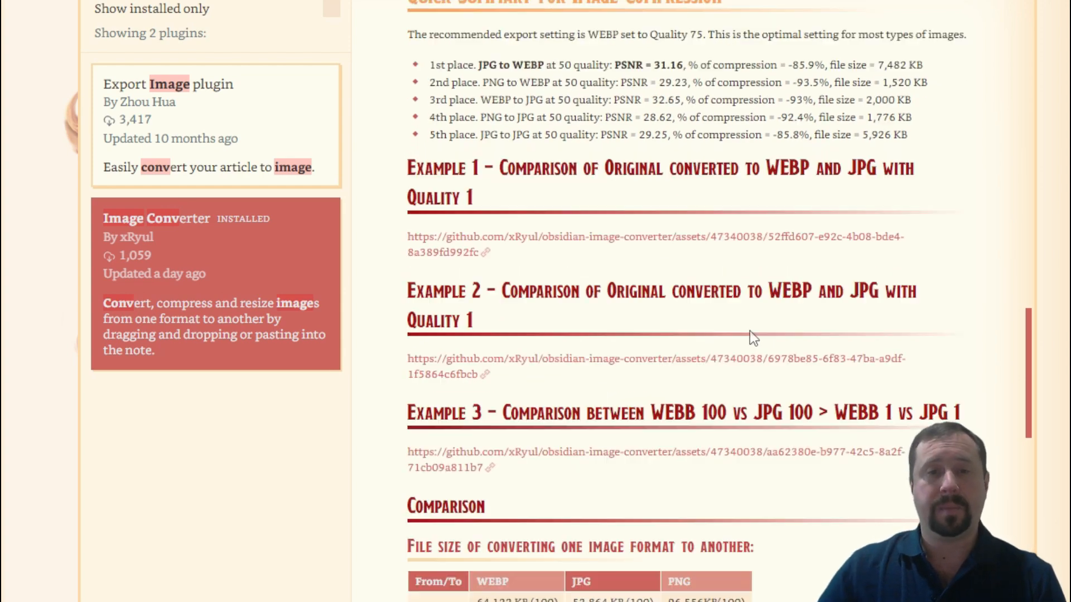
scroll(down, 3)
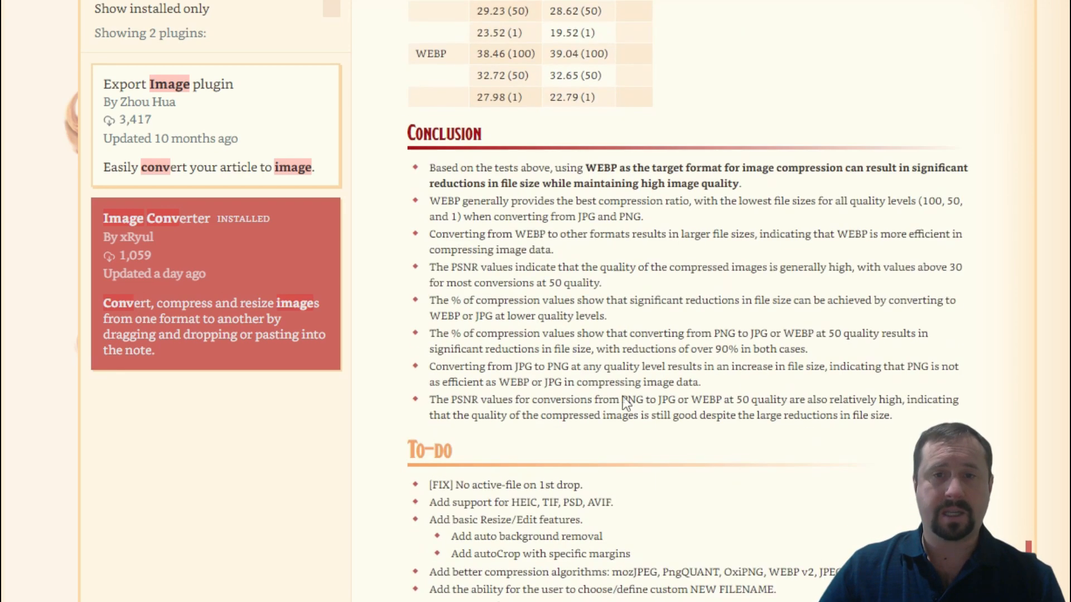
drag(429, 167, 891, 415)
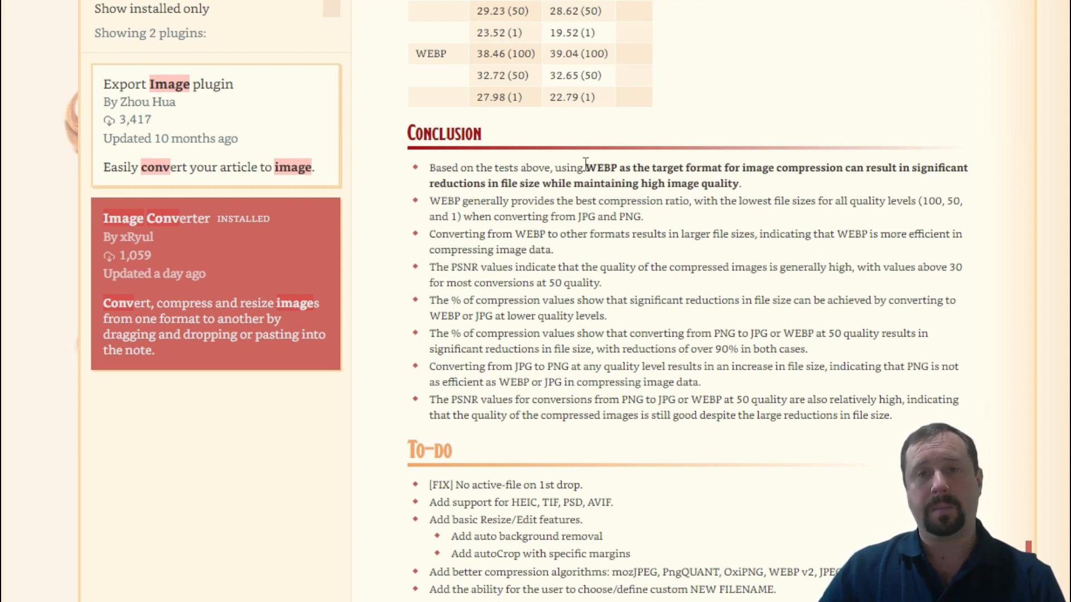
double_click(600, 167)
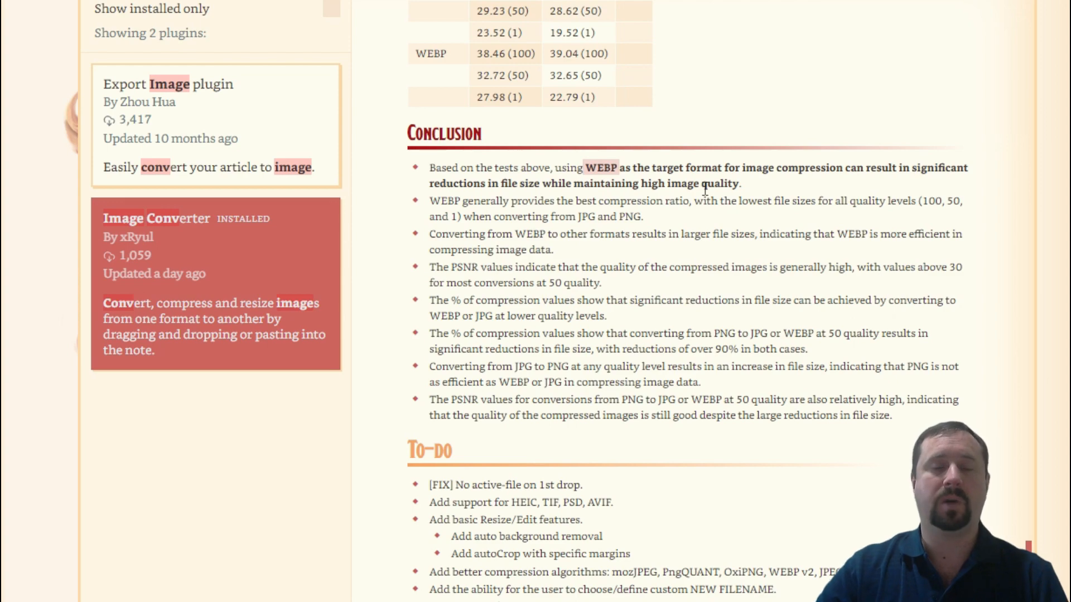
scroll(up, 3)
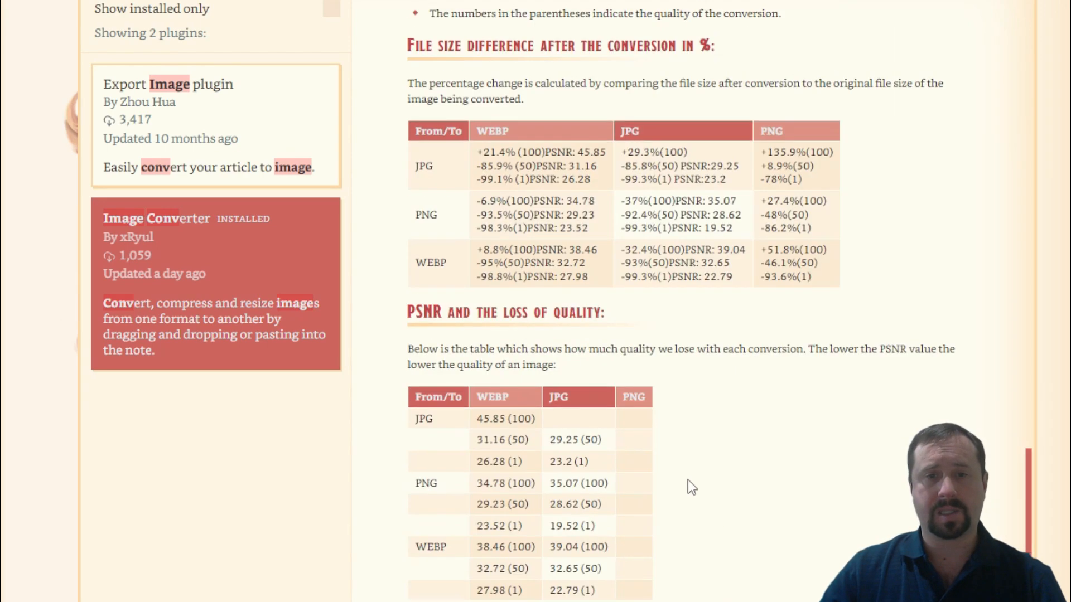
Step: Close the plugin browser to return to the Chapter 11 note
click(156, 218)
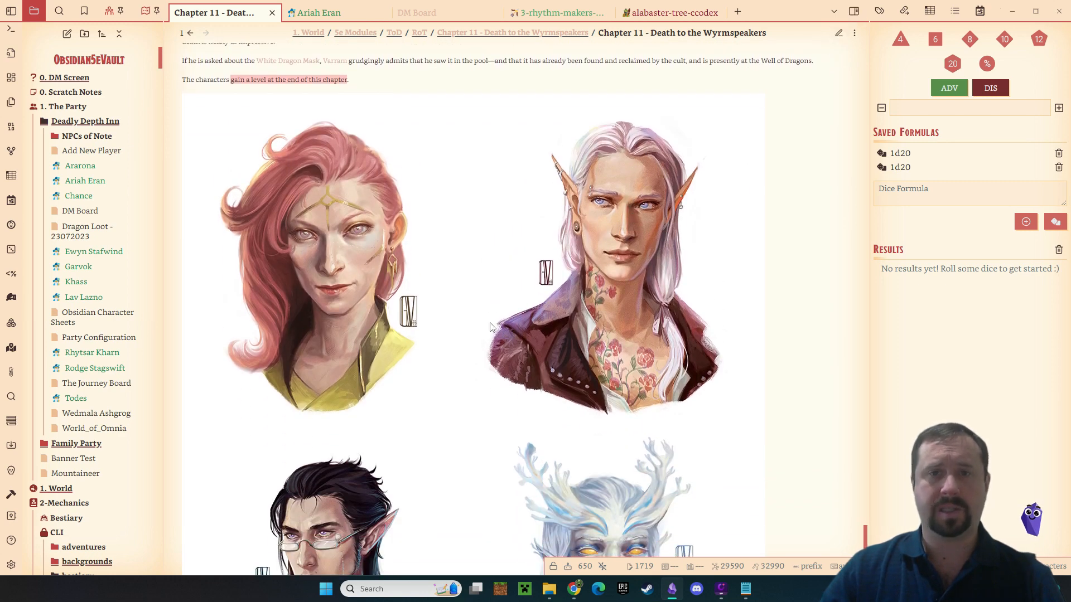
click(837, 33)
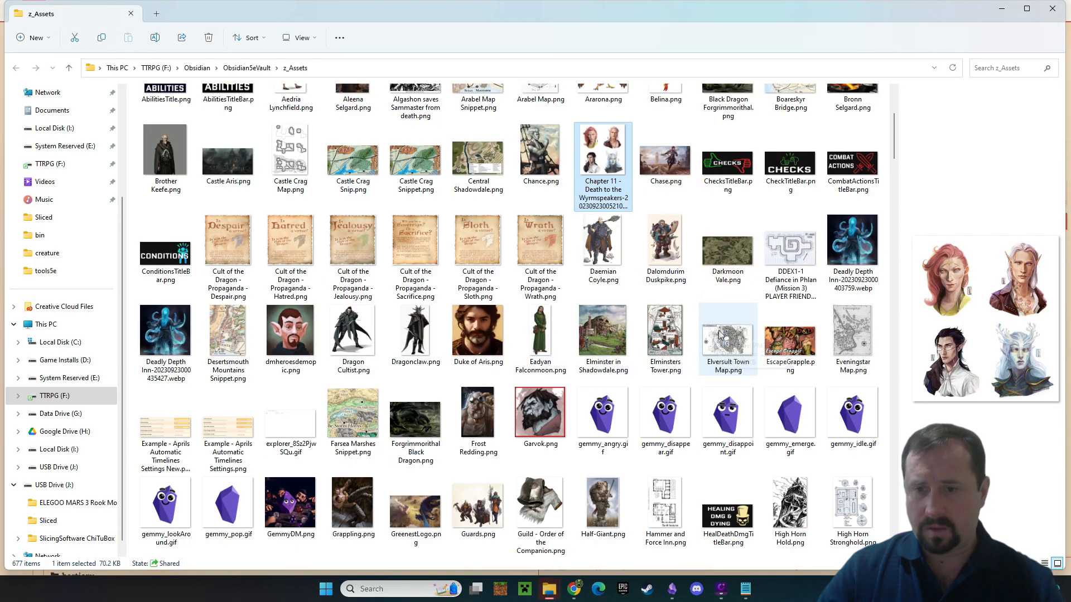
Step: View the Chapter 11 WEBP file's Properties, confirming a 70.2 KB size
right_click(602, 154)
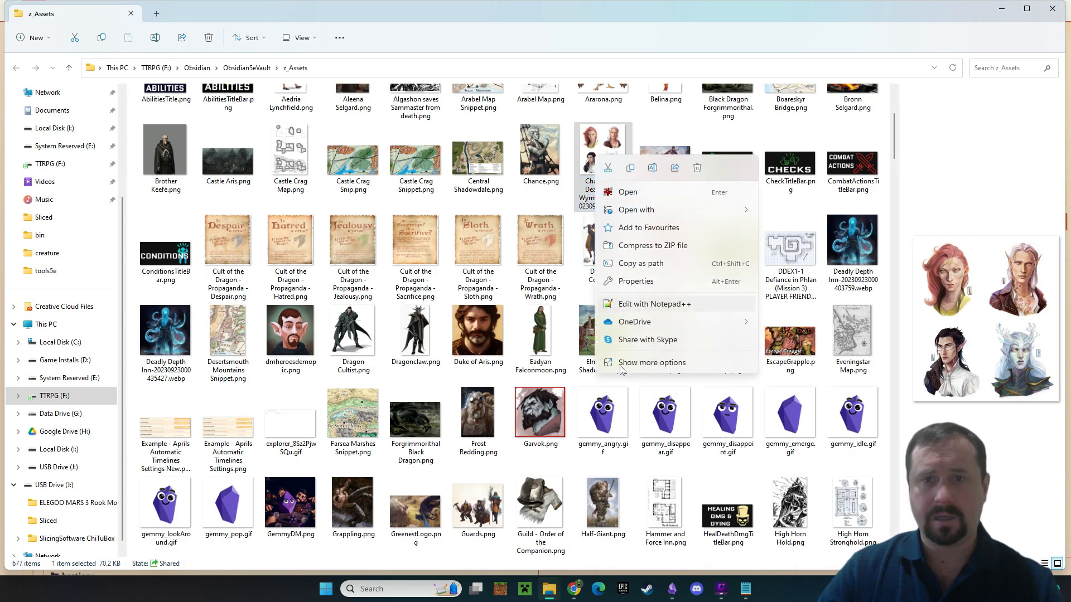
click(650, 362)
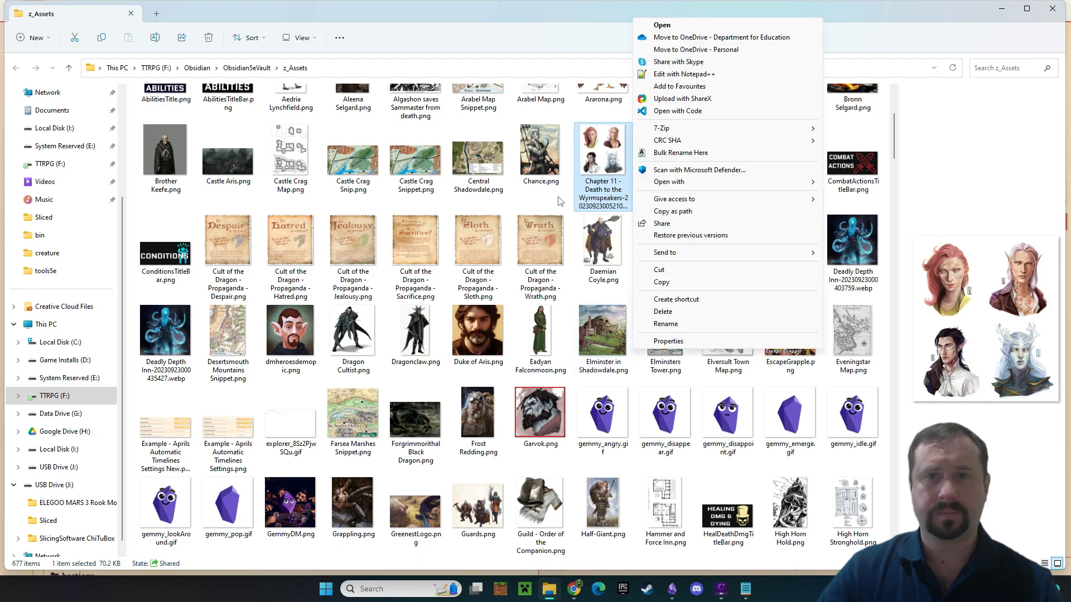
click(668, 341)
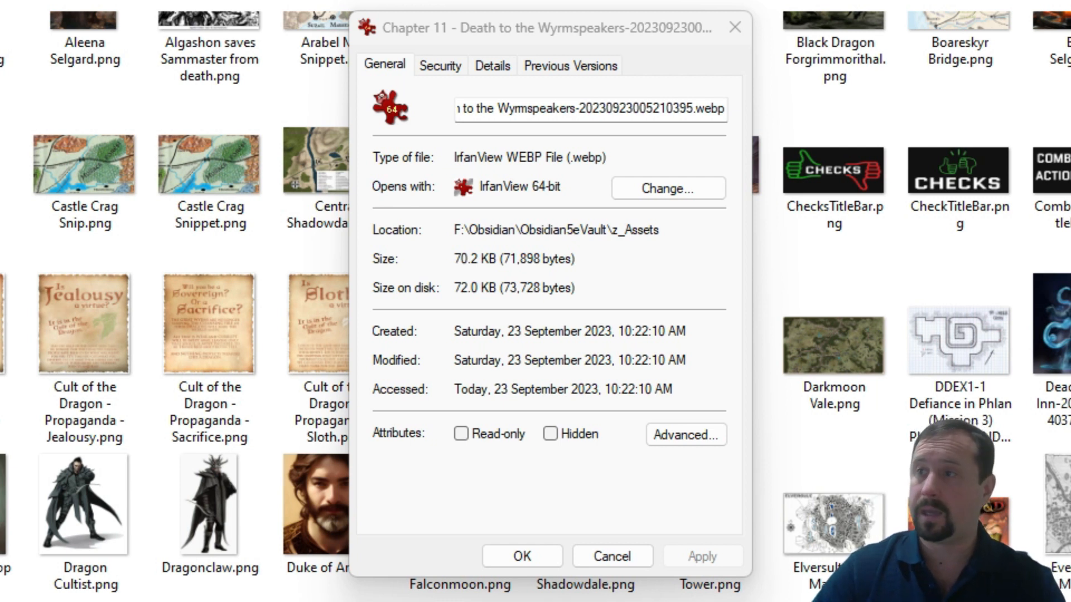
mouse_move(478, 341)
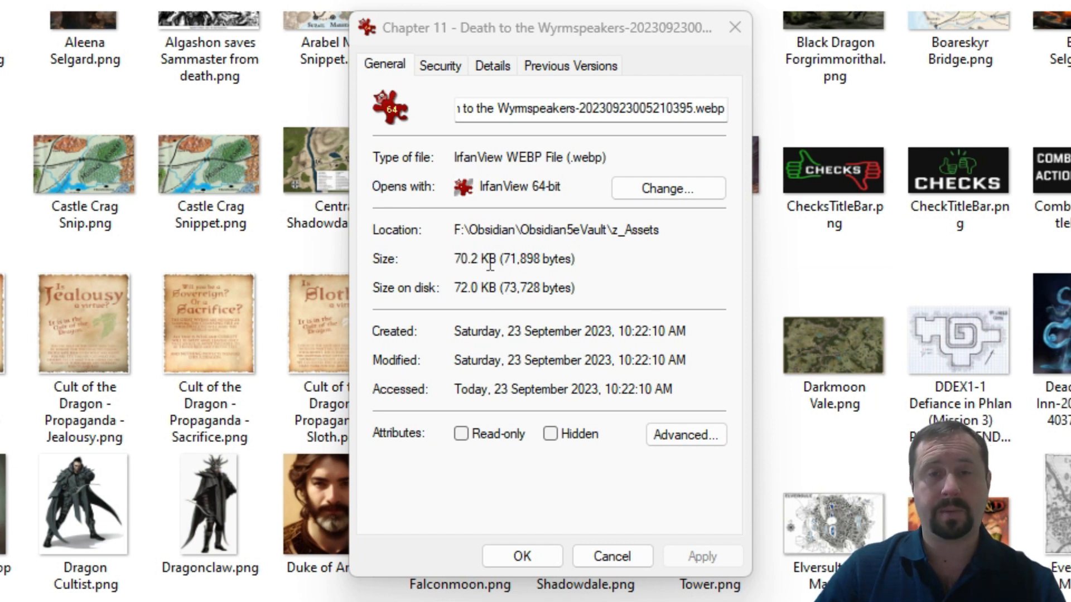
double_click(474, 258)
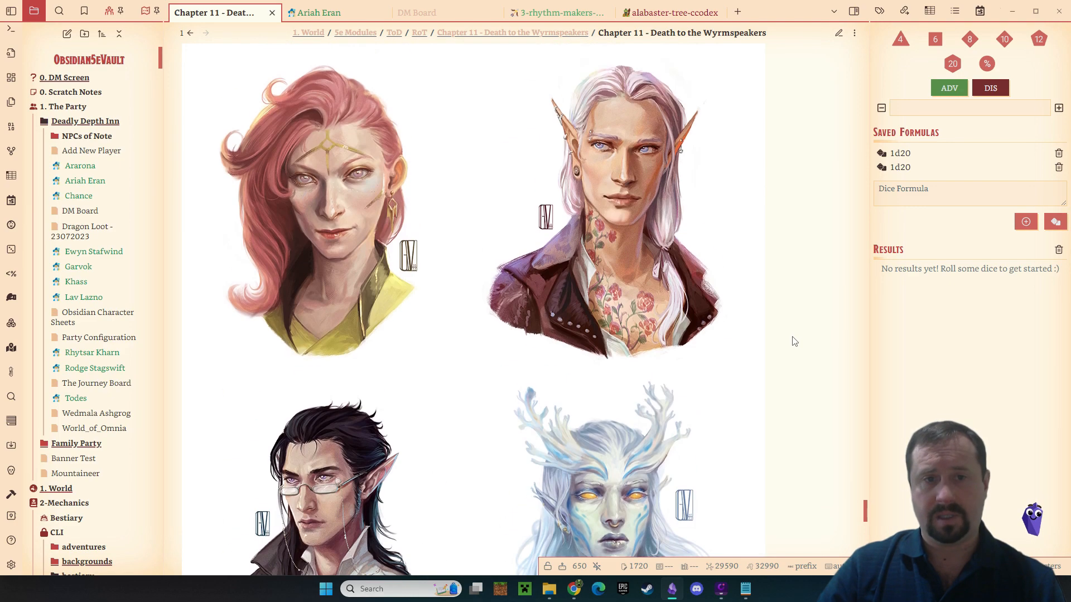
Step: Append |300 to the PNG and WEBP embeds so they render side by side
scroll(down, 3)
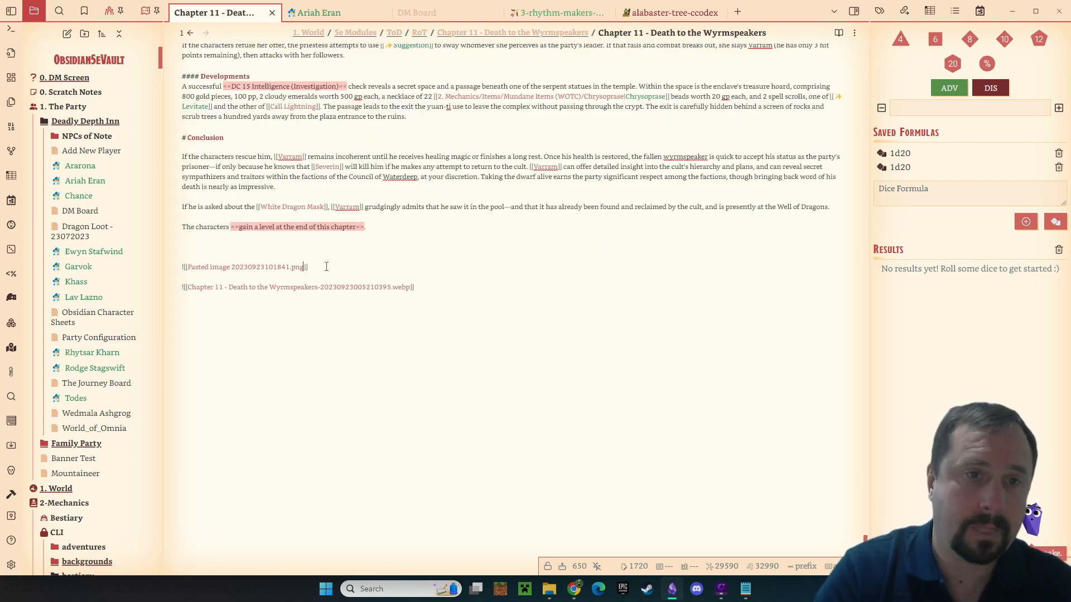
text(|300)
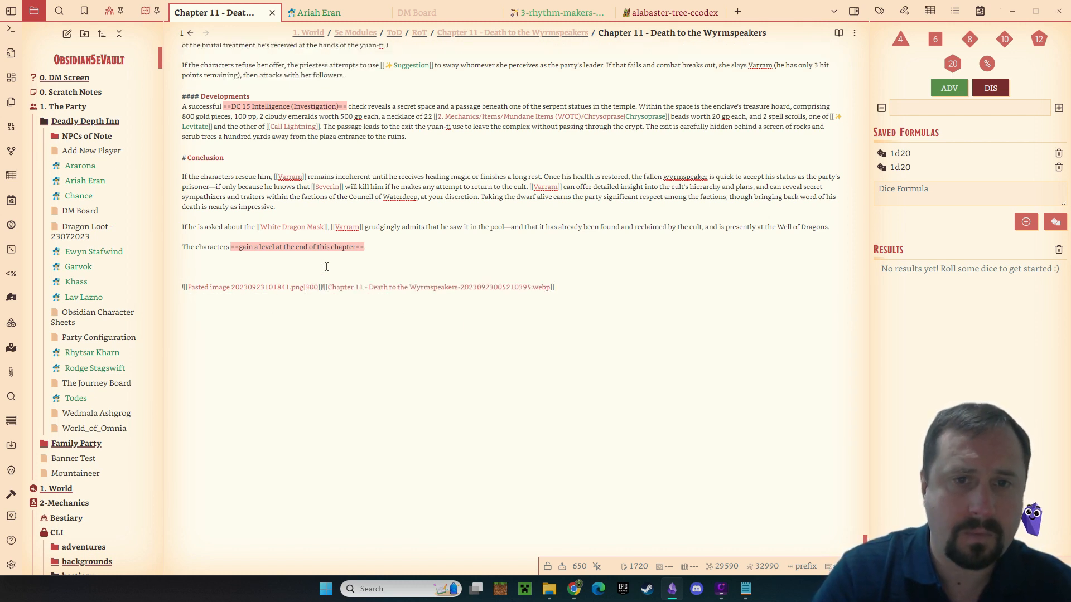
text(300)
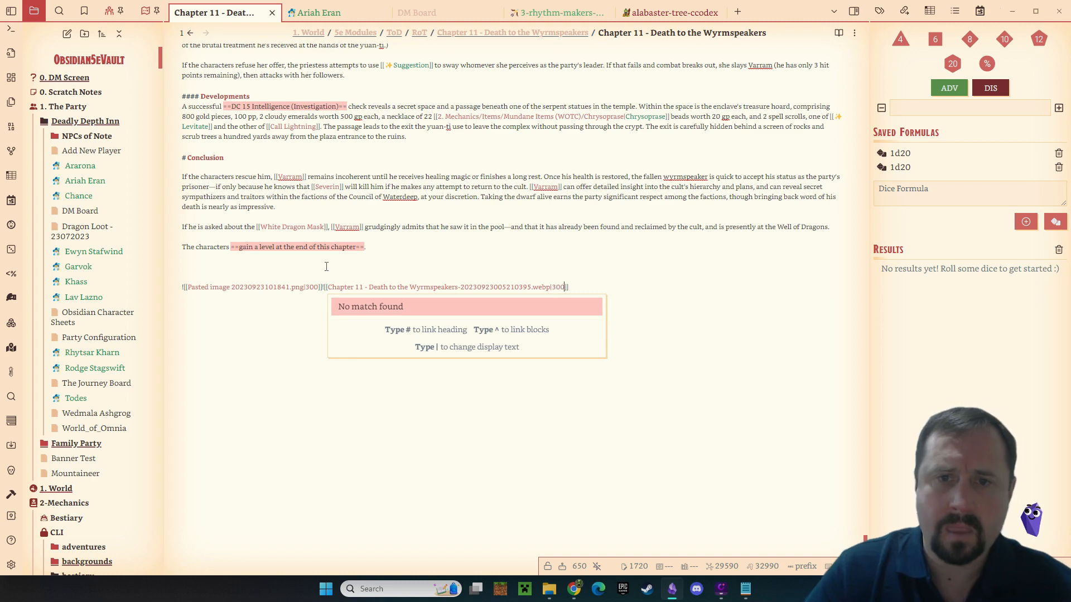
click(838, 33)
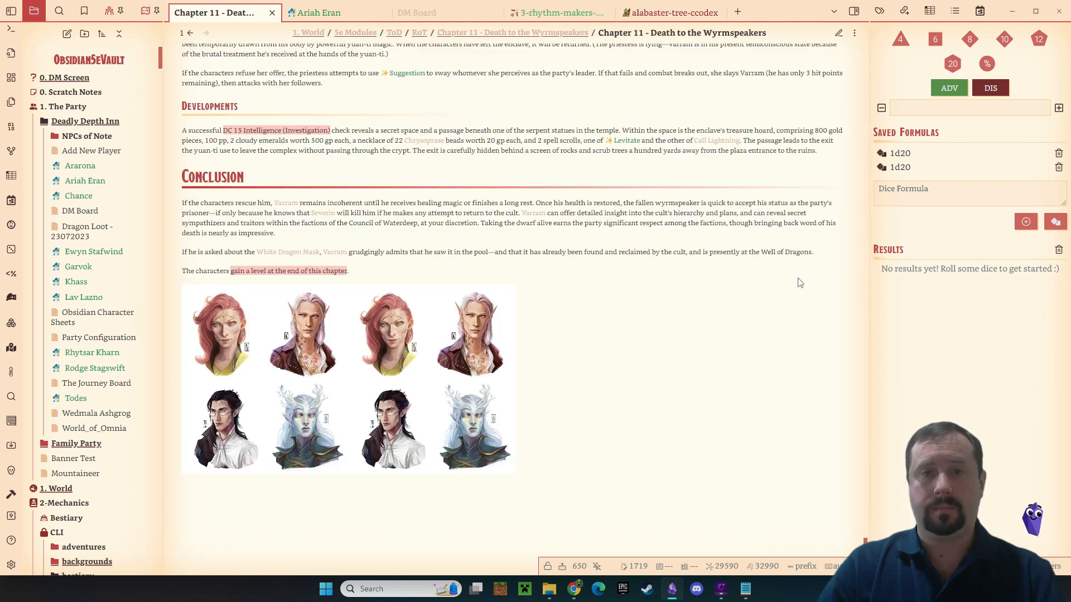
click(838, 33)
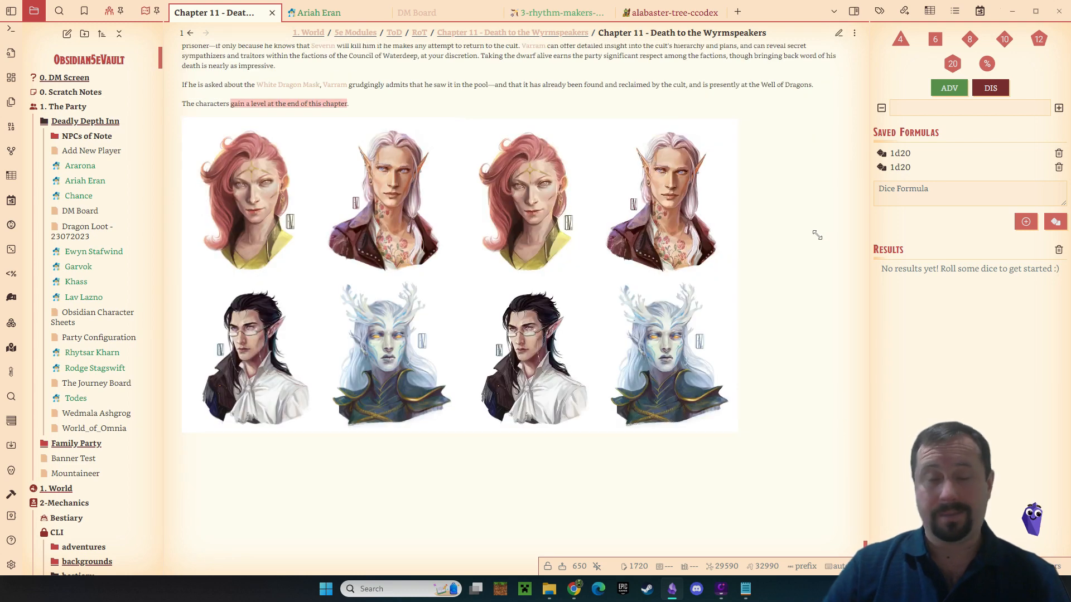
mouse_move(781, 284)
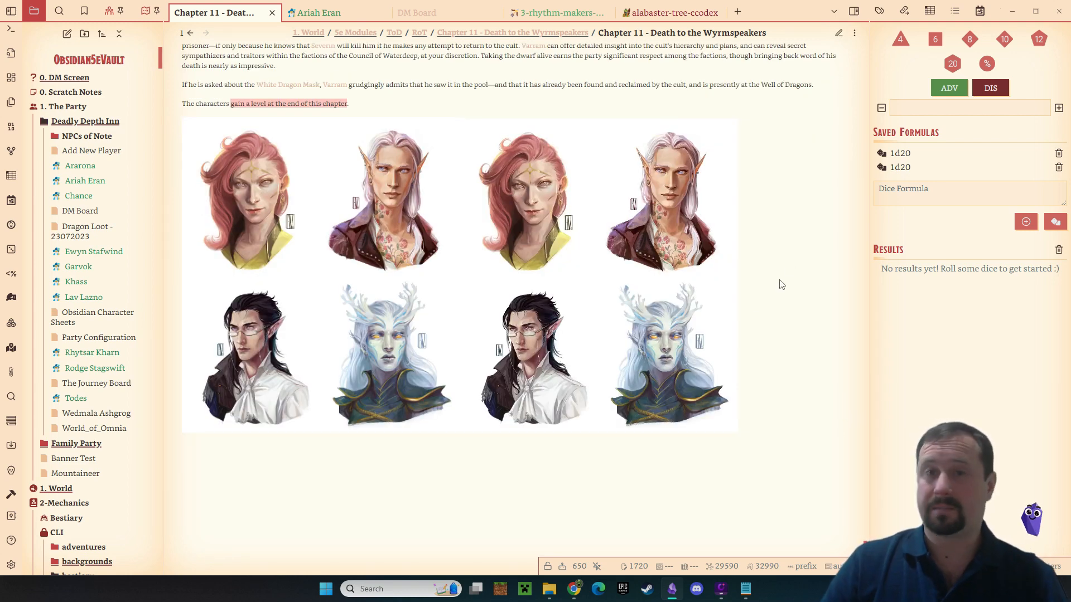
mouse_move(839, 294)
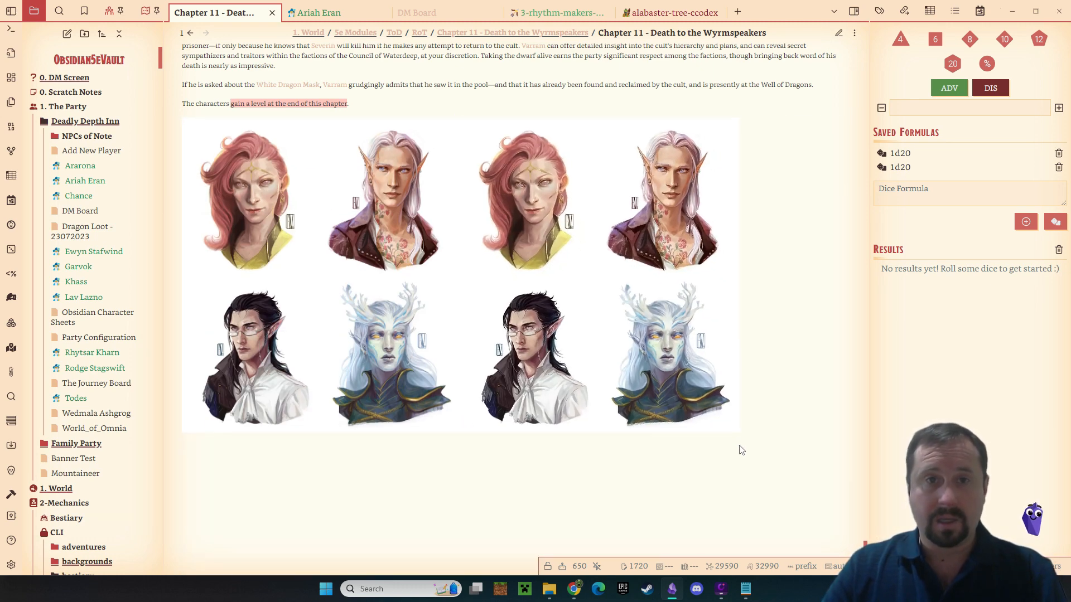
mouse_move(847, 230)
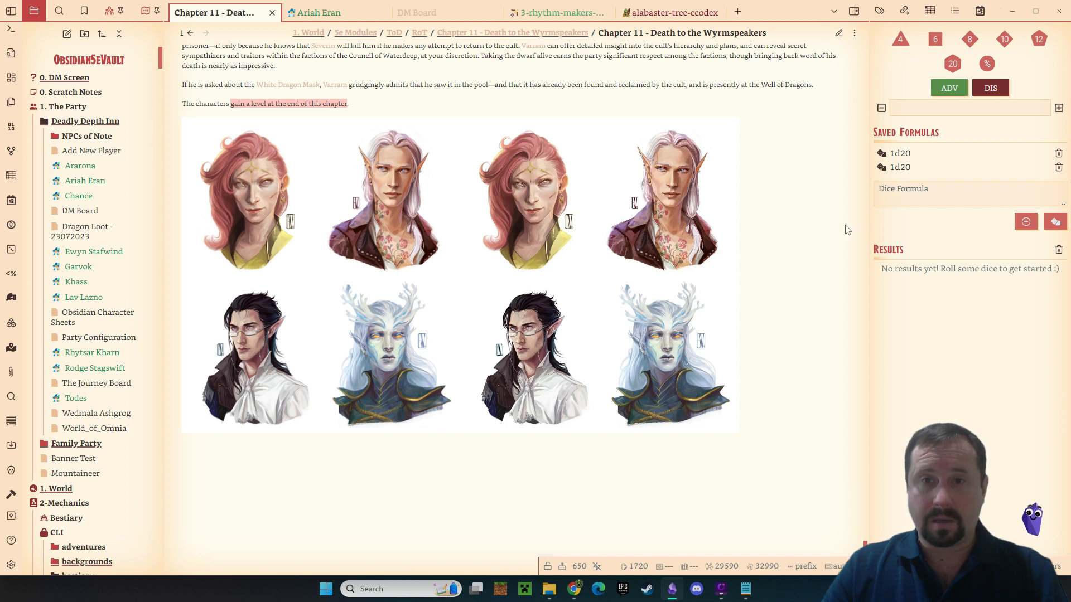
mouse_move(780, 198)
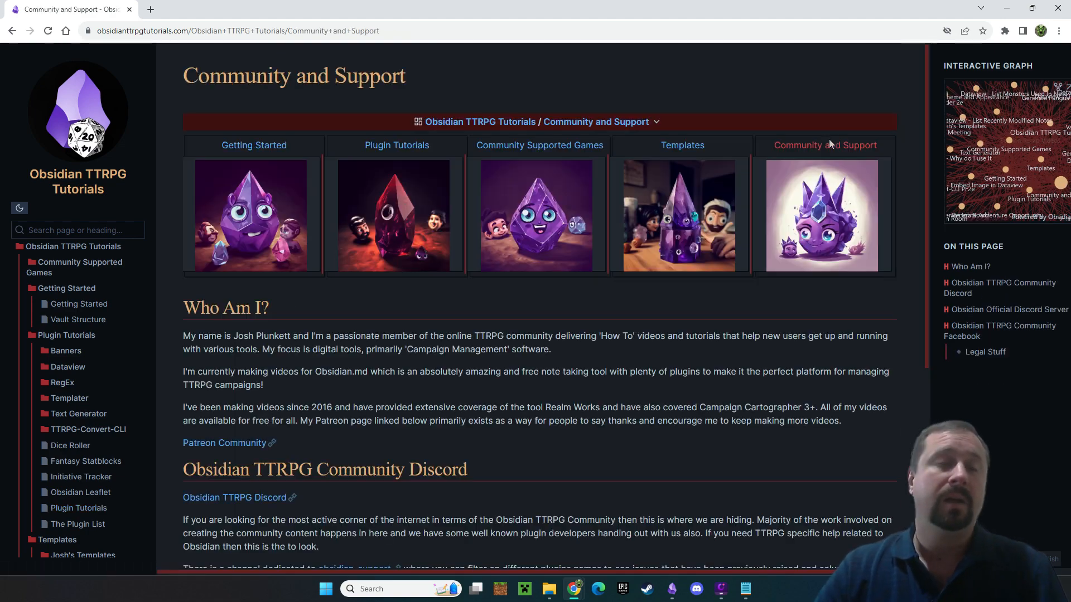
Step: Scroll the Obsidian TTRPG Tutorials Community and Support page to its Discord and Facebook sections
scroll(down, 3)
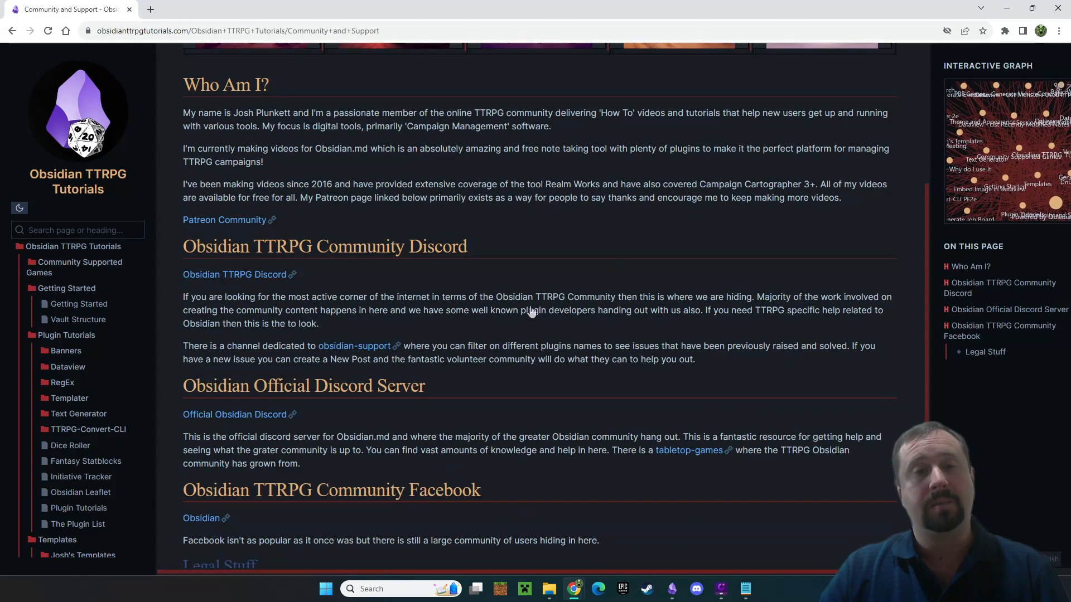